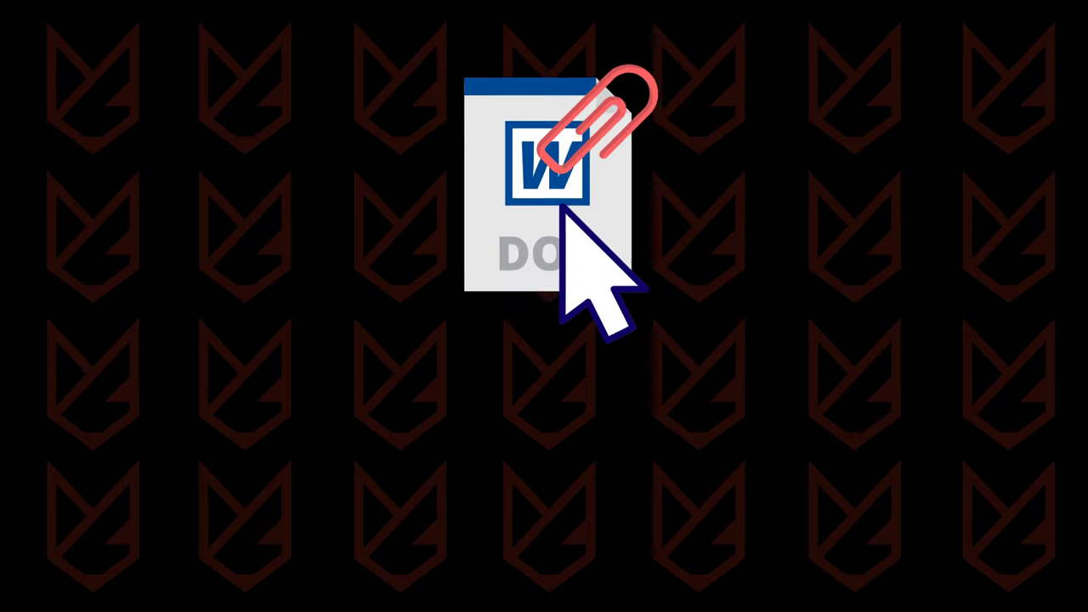
- Search the Start menu for 'windows security' to bring up the Windows Security app
{"action": "double_click", "coordinate": [544, 187]}
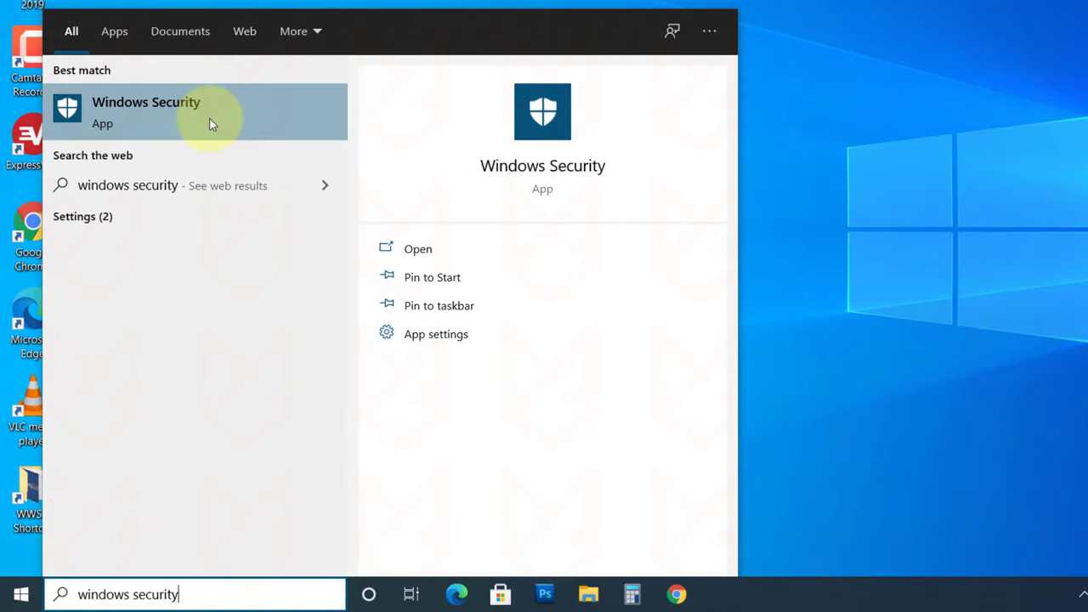
- Select Full scan under Virus & threat protection scan options and start it
{"action": "left_click", "coordinate": [146, 112]}
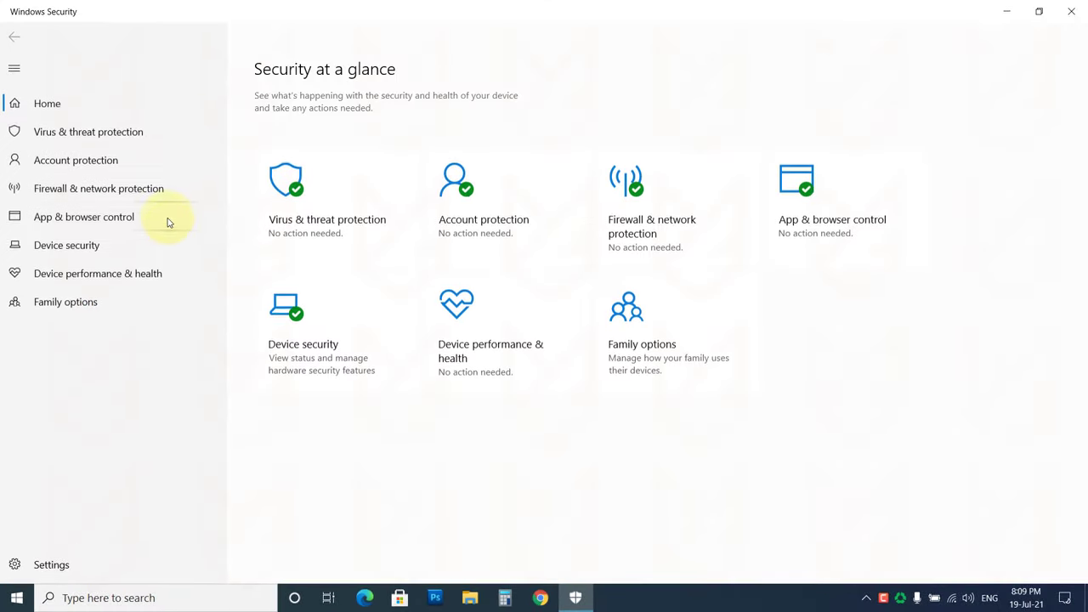
{"action": "left_click", "coordinate": [86, 132]}
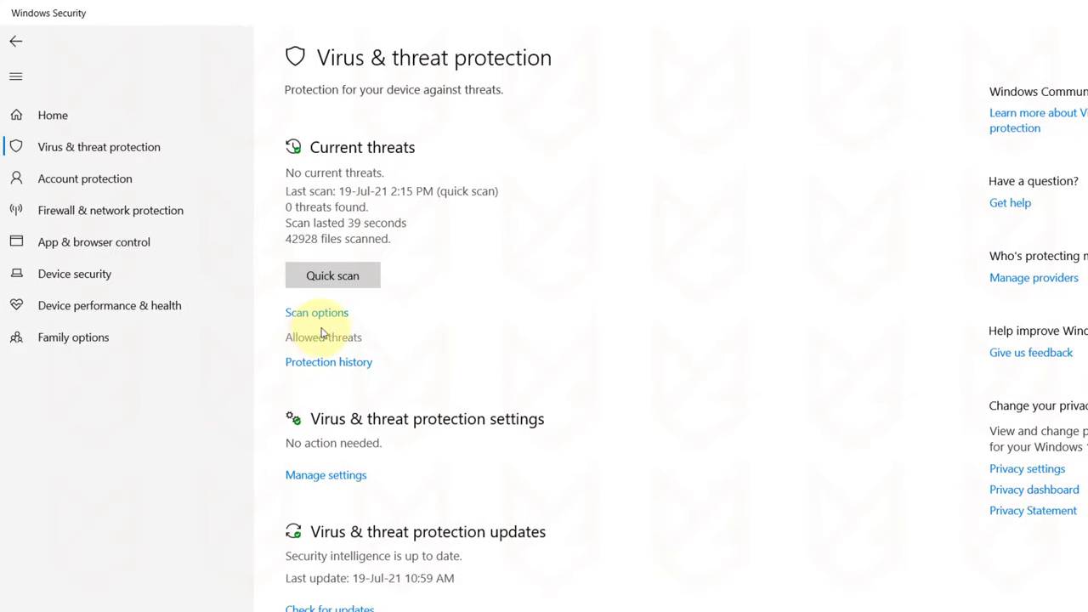
{"action": "left_click", "coordinate": [316, 313]}
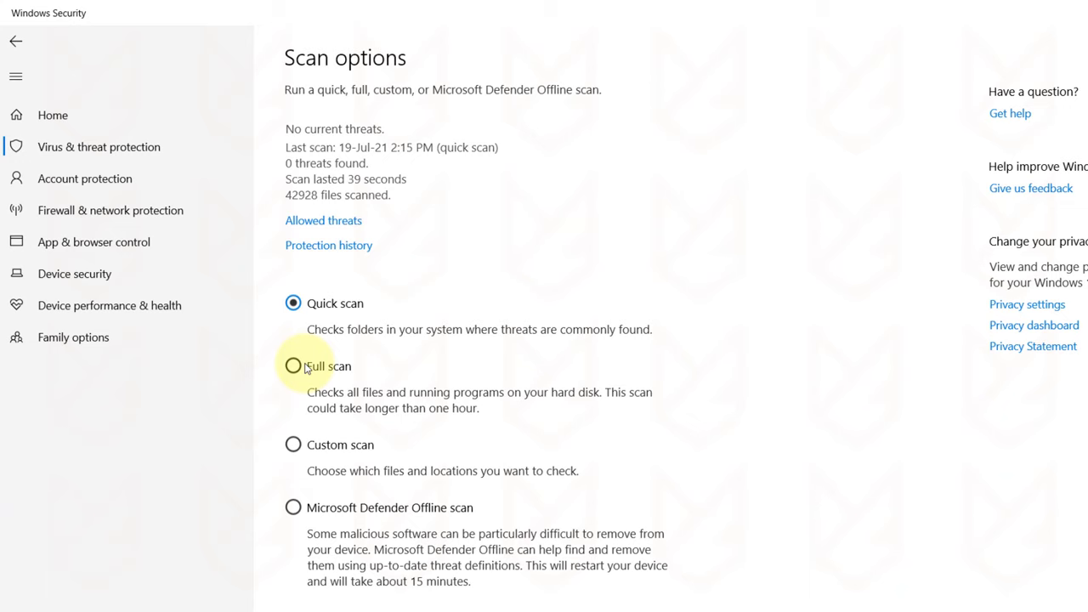
{"action": "left_click", "coordinate": [293, 366]}
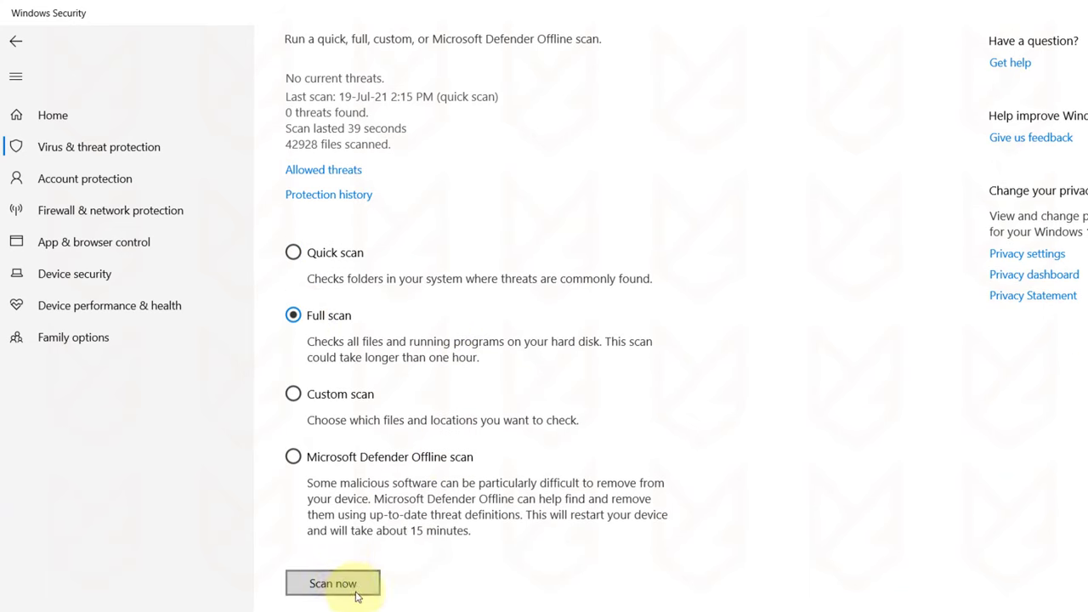
{"action": "left_click", "coordinate": [331, 582]}
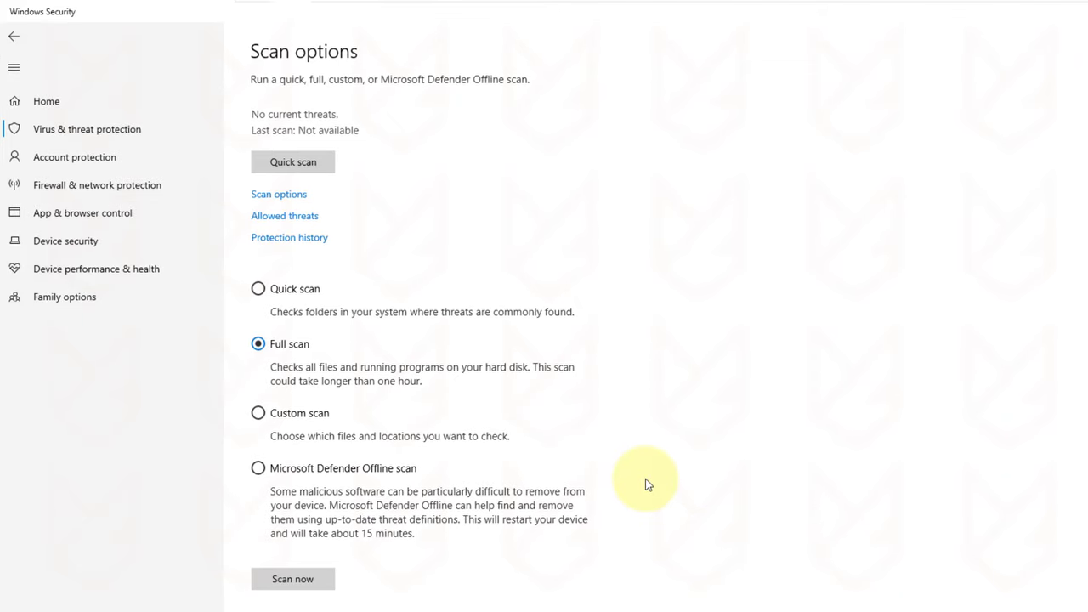
{"action": "mouse_move", "coordinate": [257, 468]}
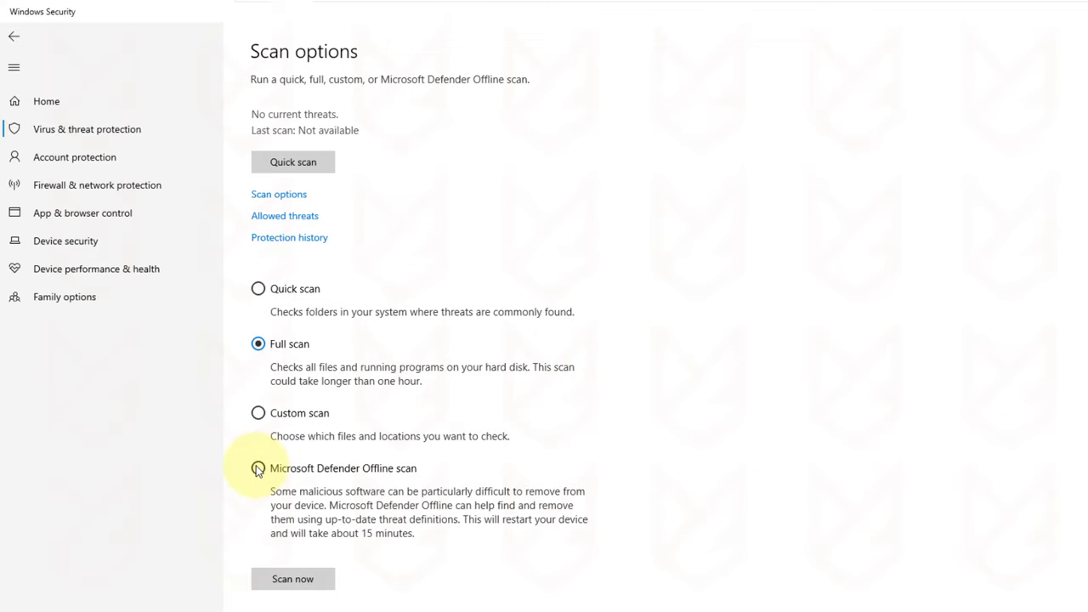
- Confirm a Microsoft Defender Offline scan and dismiss the sign-out notice
{"action": "left_click", "coordinate": [258, 468]}
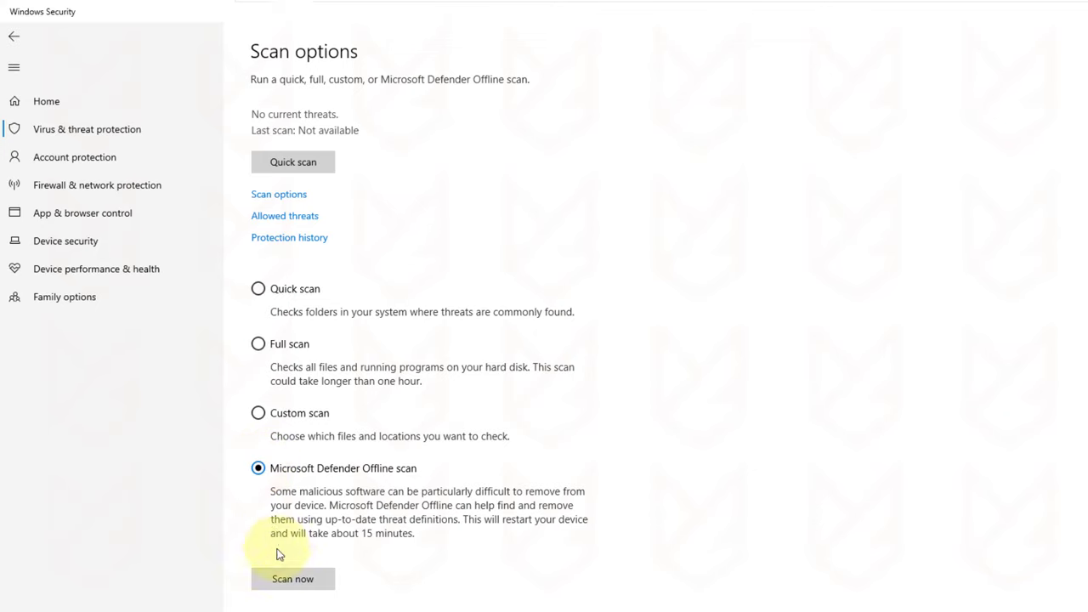
{"action": "left_click", "coordinate": [293, 579]}
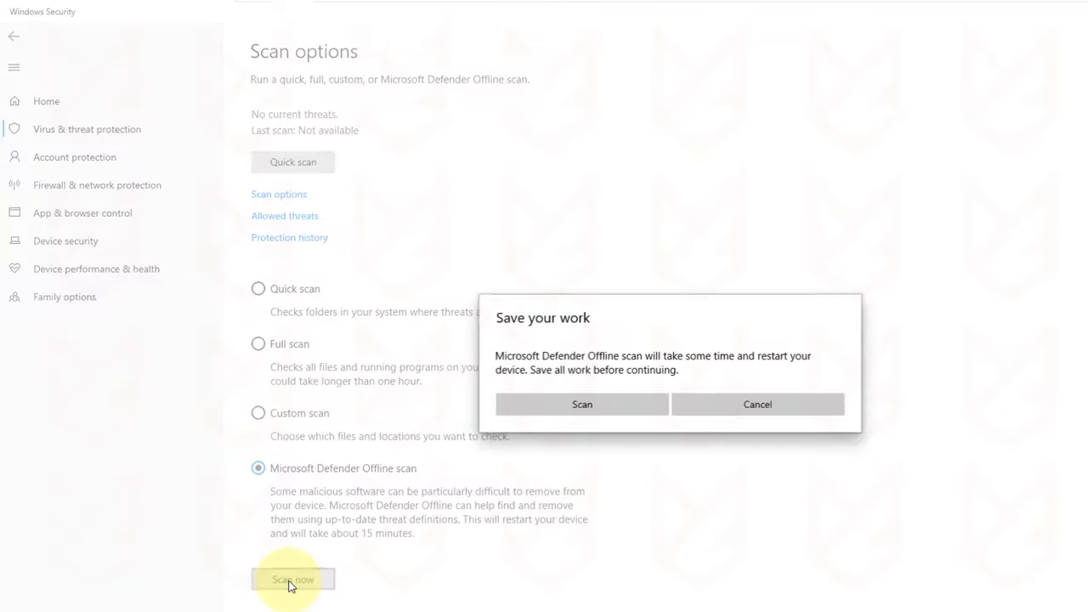
{"action": "left_click", "coordinate": [581, 404]}
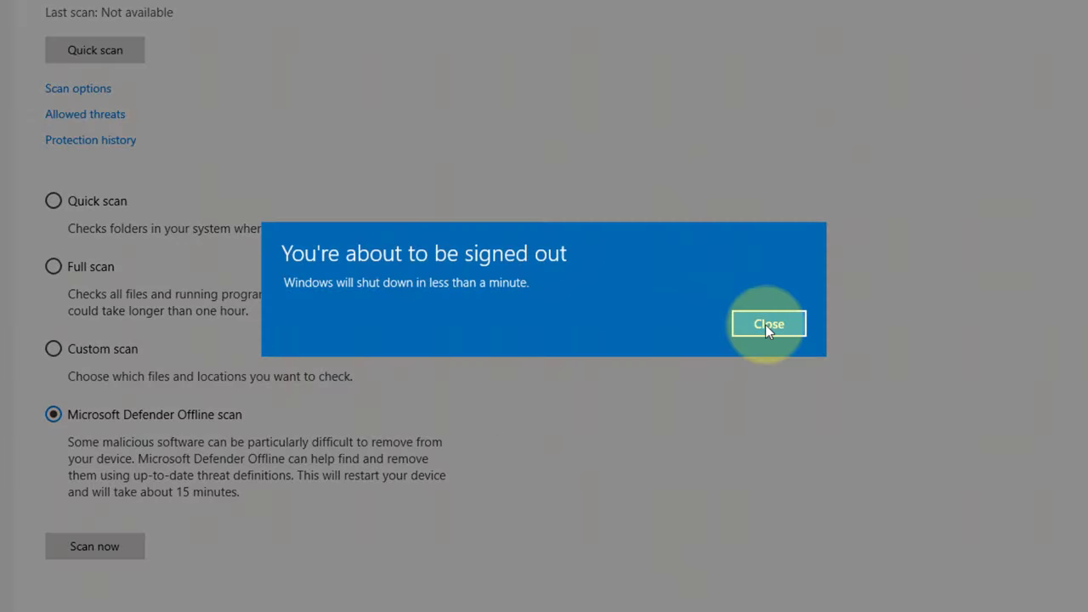
{"action": "left_click", "coordinate": [767, 323]}
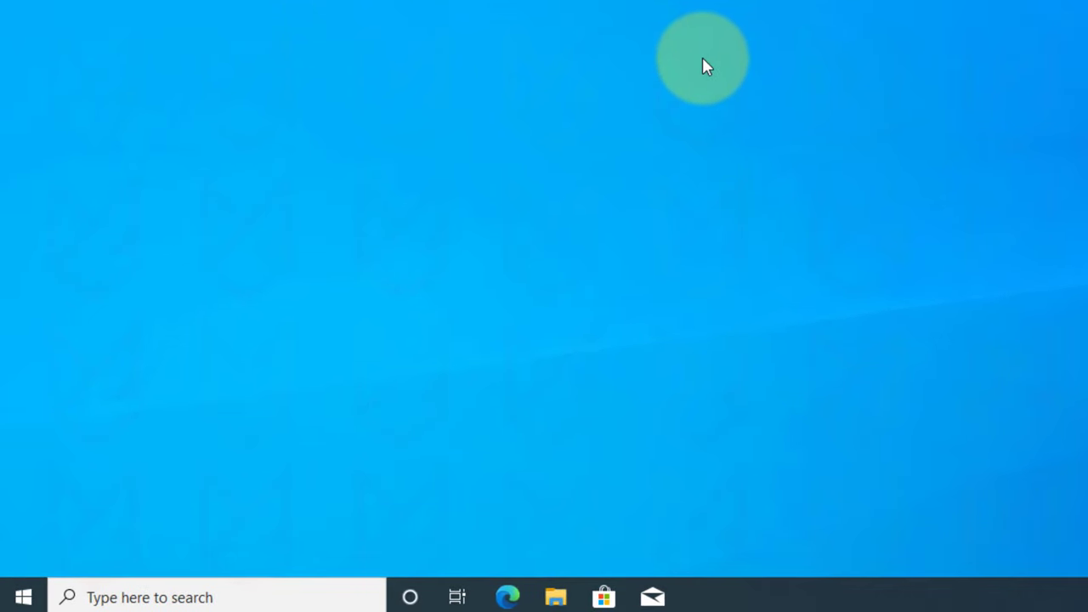
- Enable Safe boot (Minimal) in msconfig and restart into Safe Mode
{"action": "type", "text": "ms"}
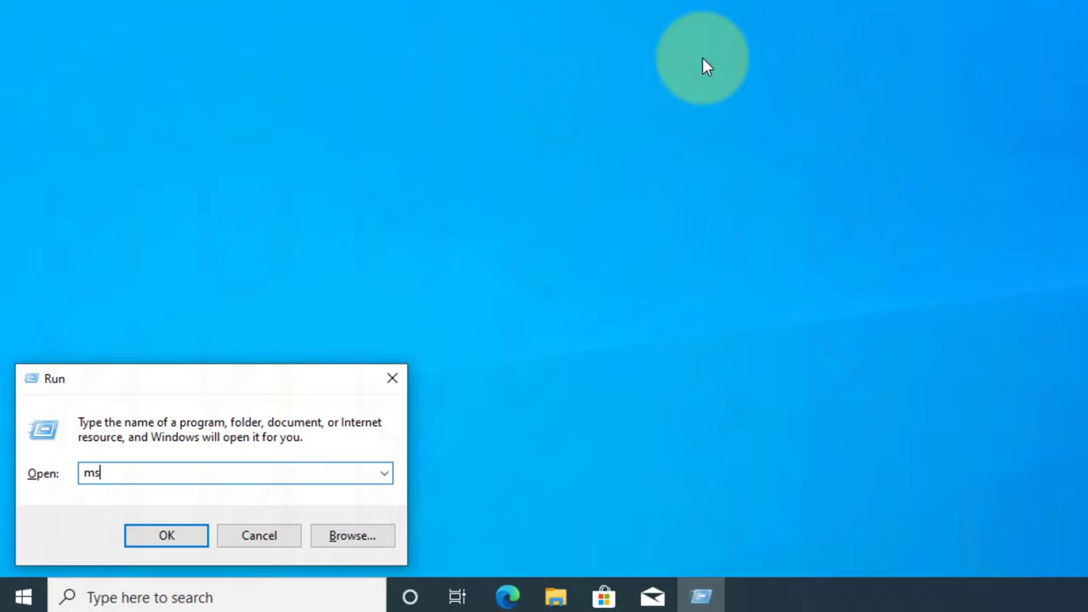
{"action": "type", "text": "config"}
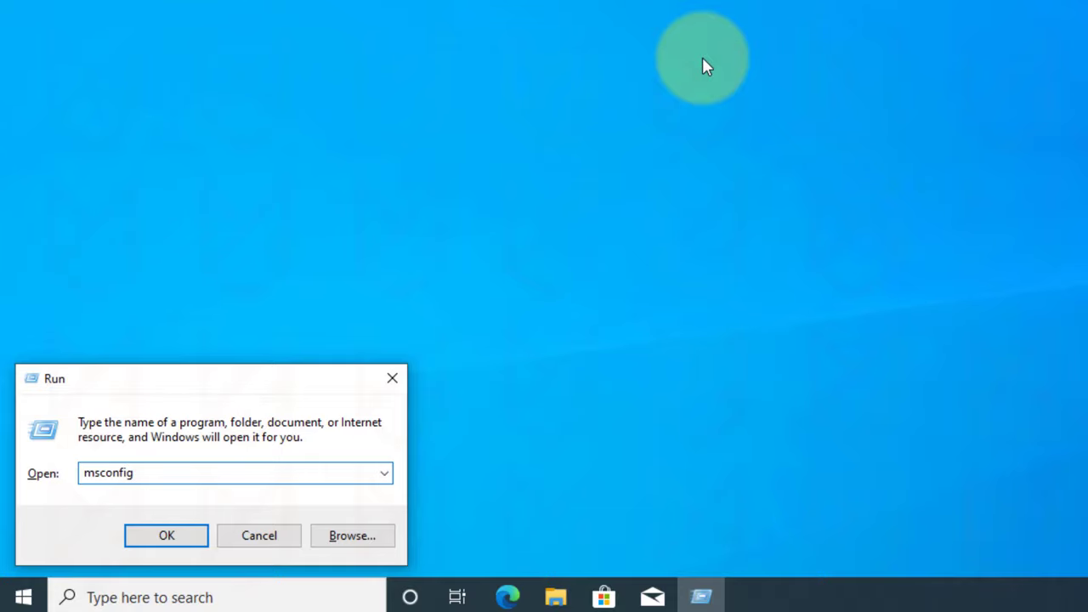
{"action": "left_click", "coordinate": [166, 535]}
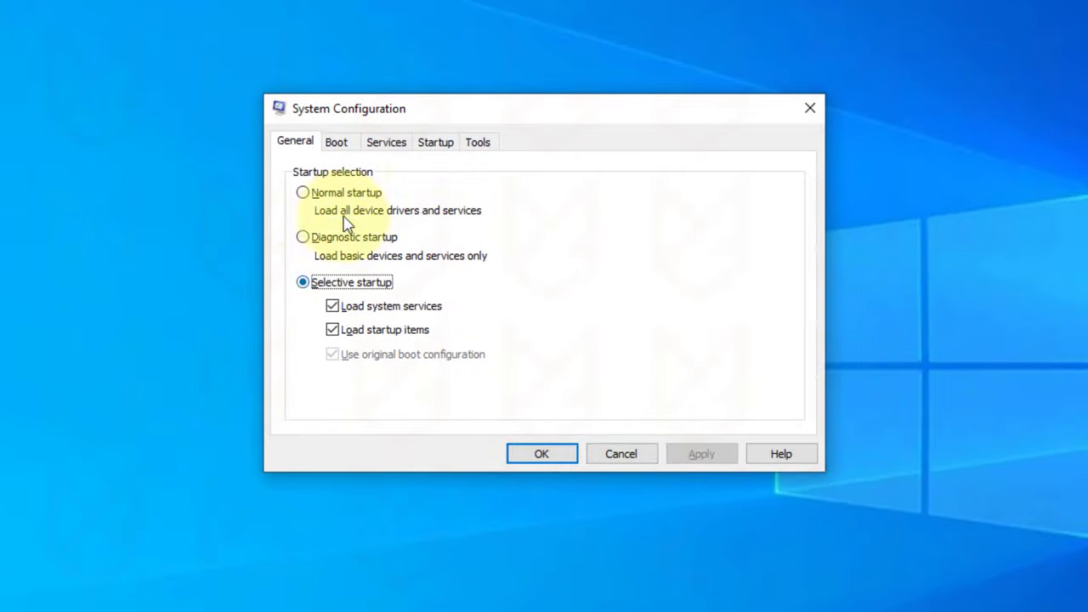
{"action": "left_click", "coordinate": [338, 141]}
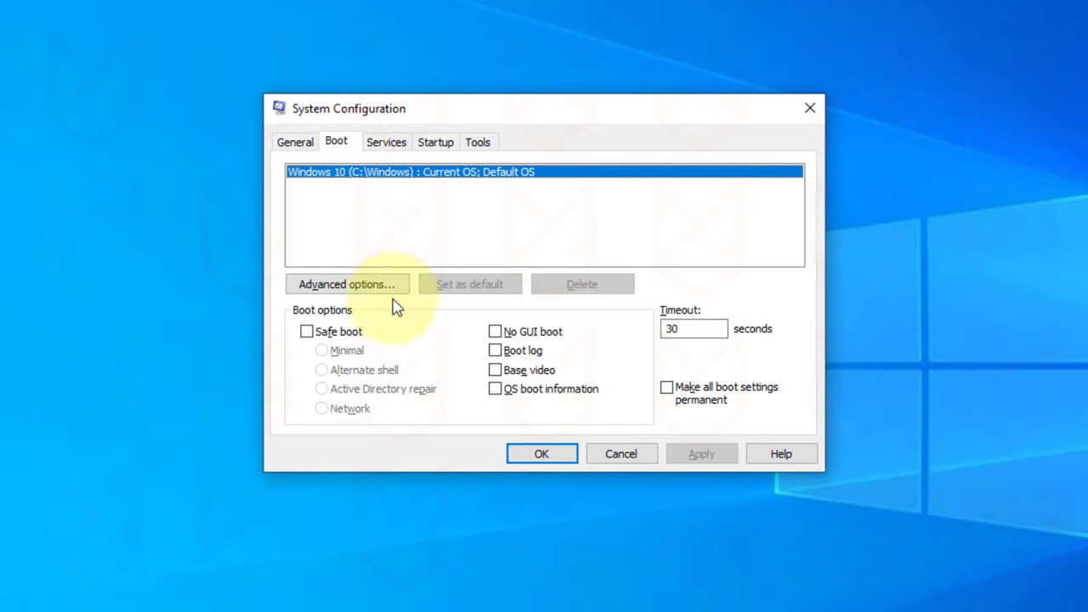
{"action": "left_click", "coordinate": [306, 332]}
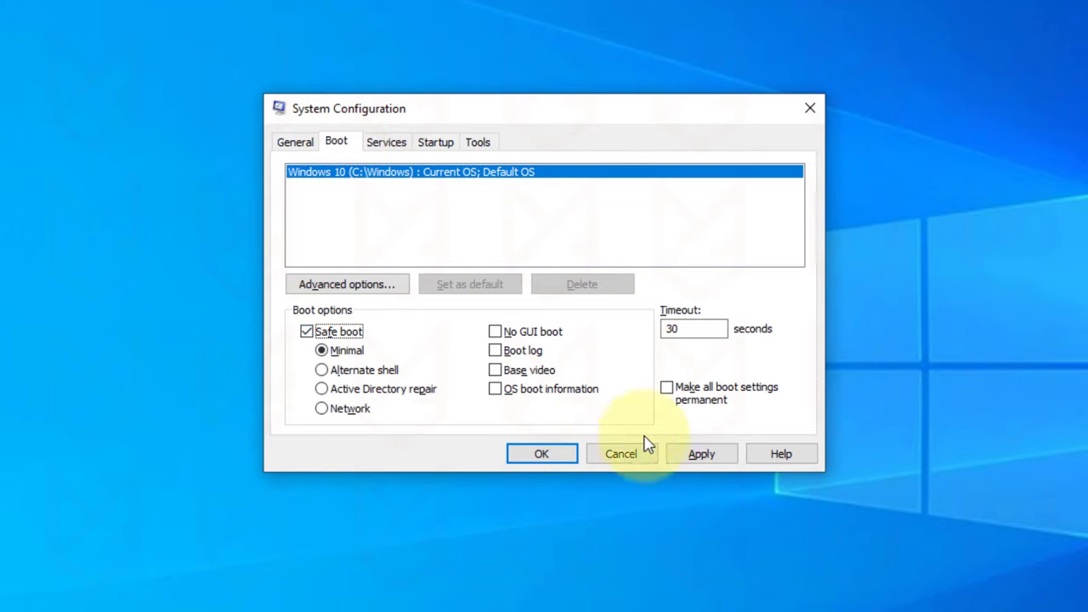
{"action": "left_click", "coordinate": [540, 453]}
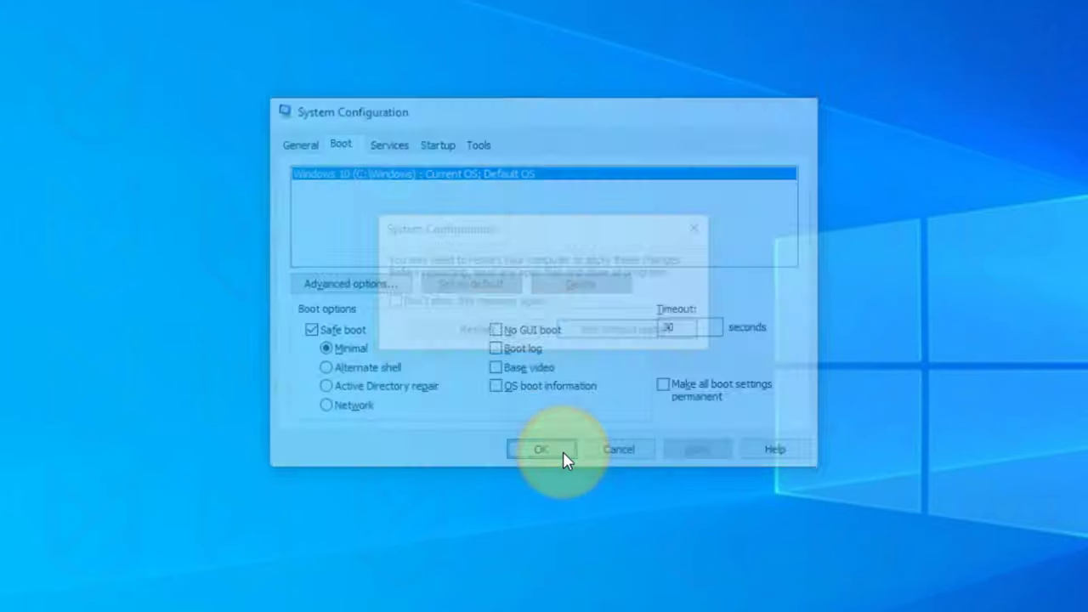
{"action": "left_click", "coordinate": [541, 448]}
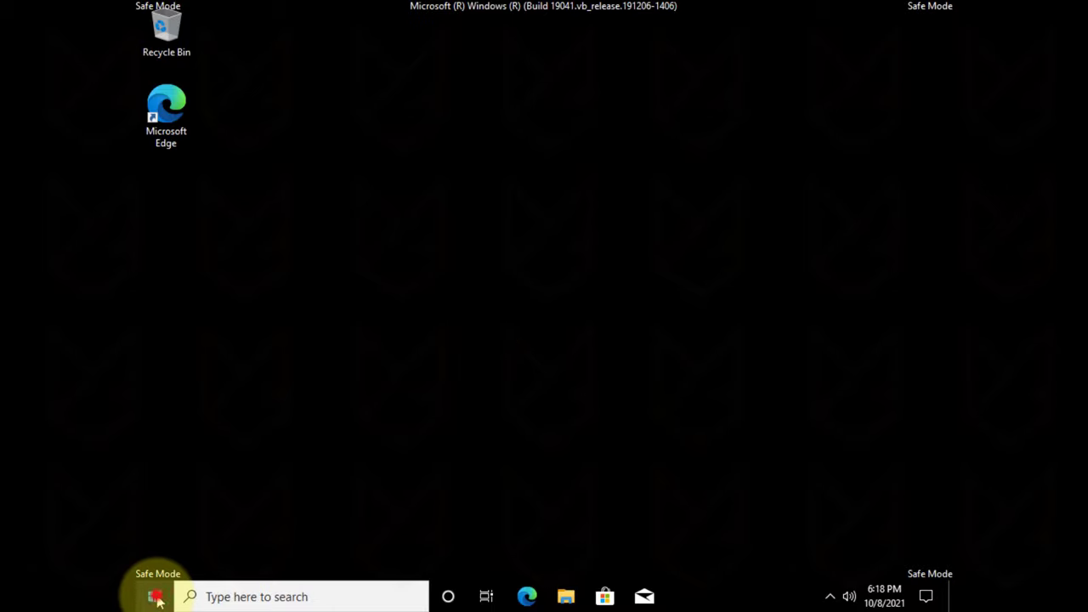
- Review the five installed programs in Control Panel, including Microsoft Edge and OneDrive
{"action": "type", "text": "control panel"}
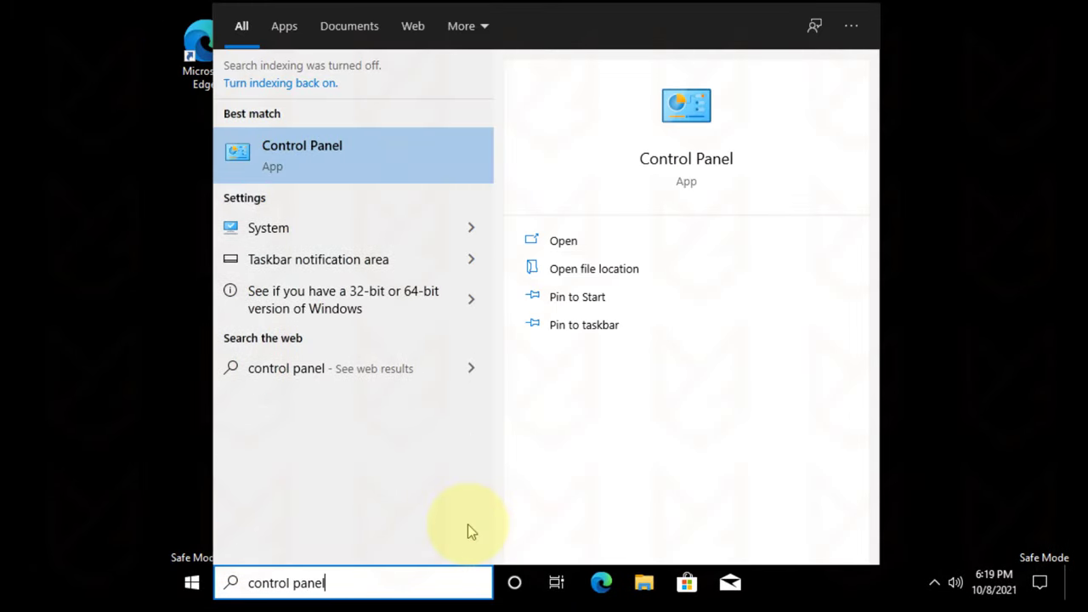
{"action": "left_click", "coordinate": [301, 145]}
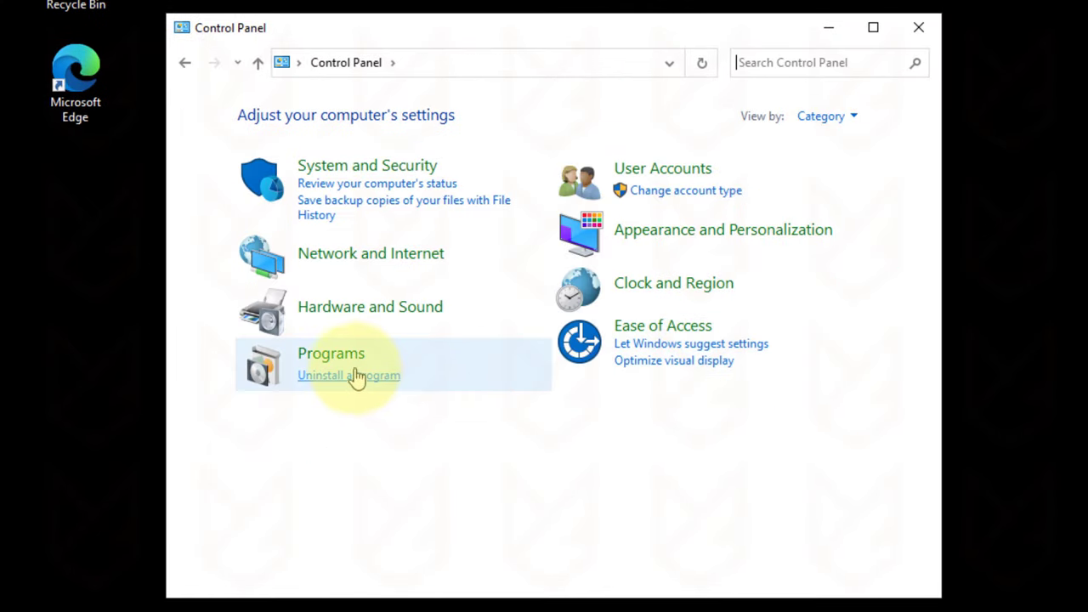
{"action": "left_click", "coordinate": [348, 376]}
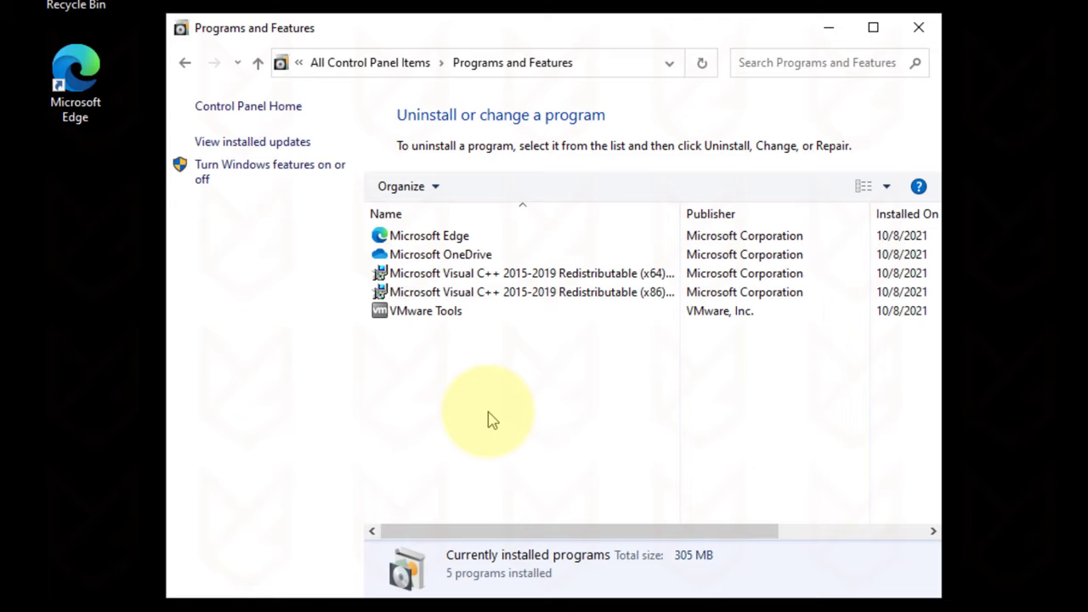
{"action": "left_click", "coordinate": [427, 235]}
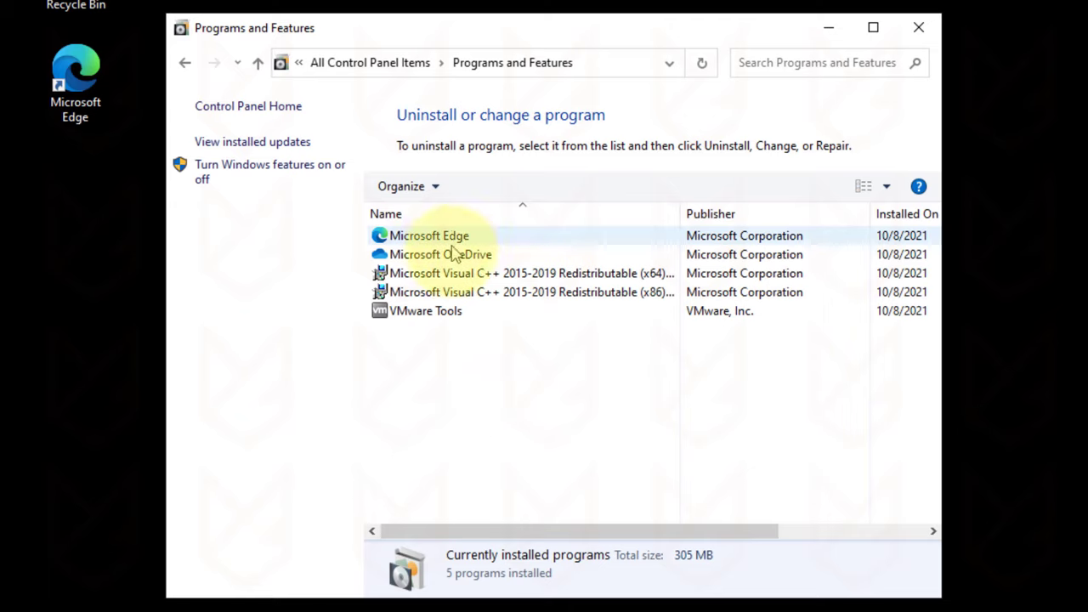
{"action": "left_click", "coordinate": [434, 311]}
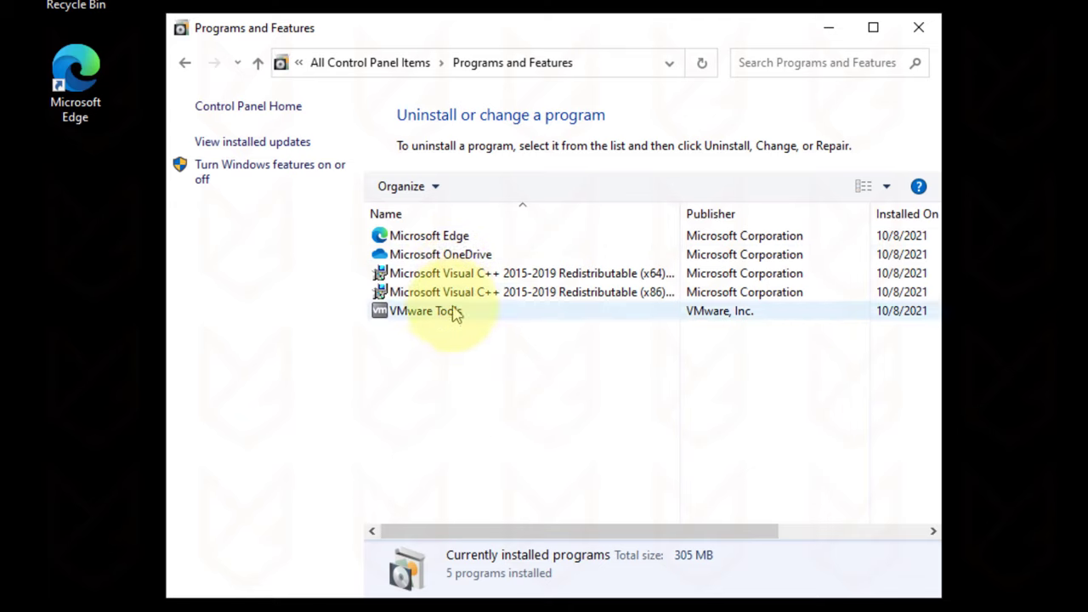
{"action": "left_click", "coordinate": [430, 235]}
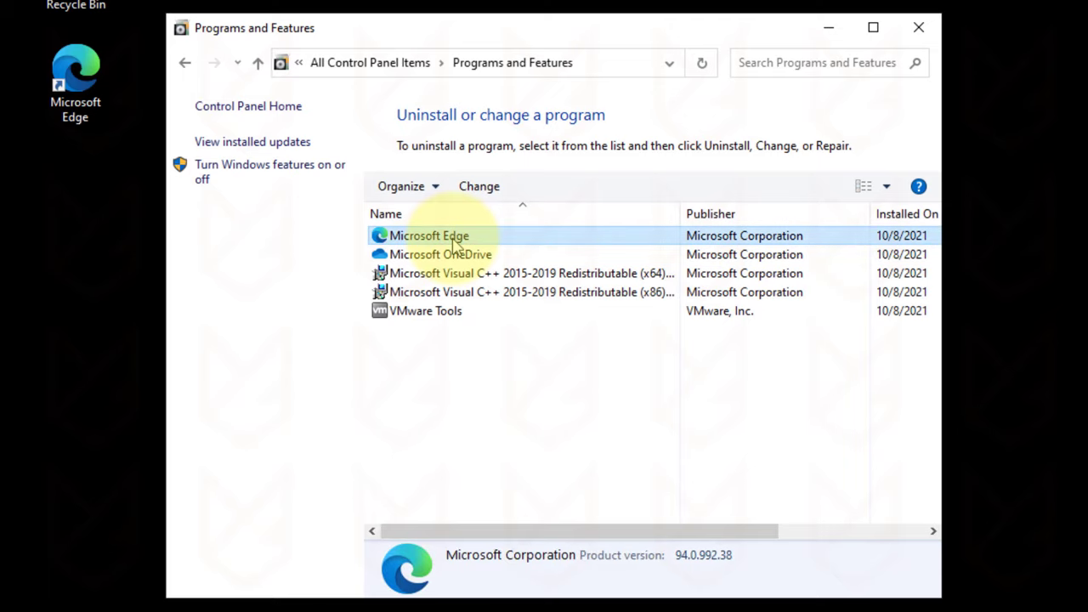
{"action": "left_click", "coordinate": [436, 254]}
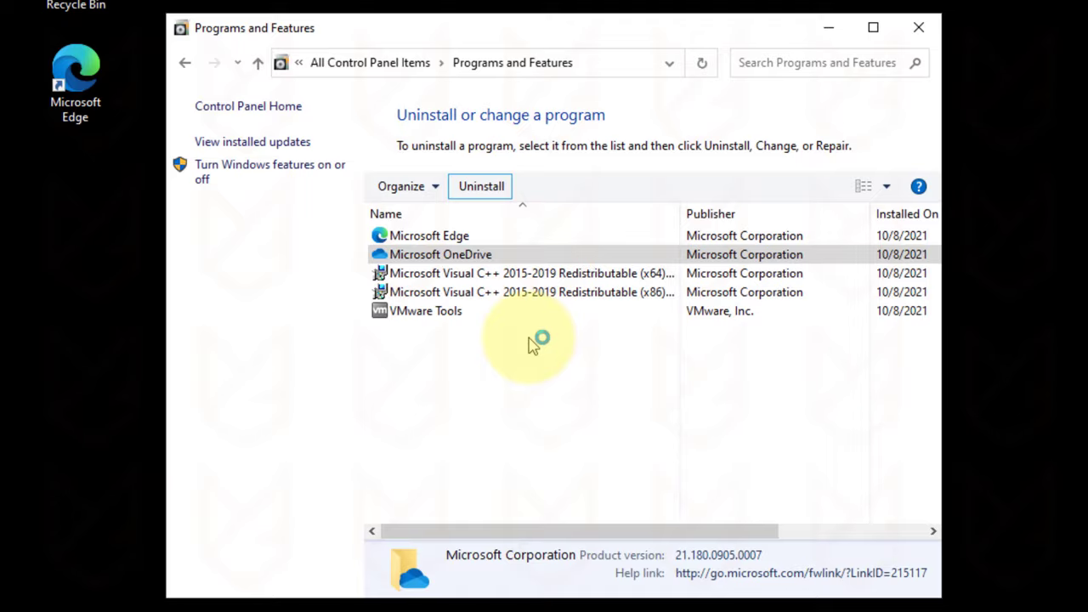
{"action": "left_click", "coordinate": [198, 580]}
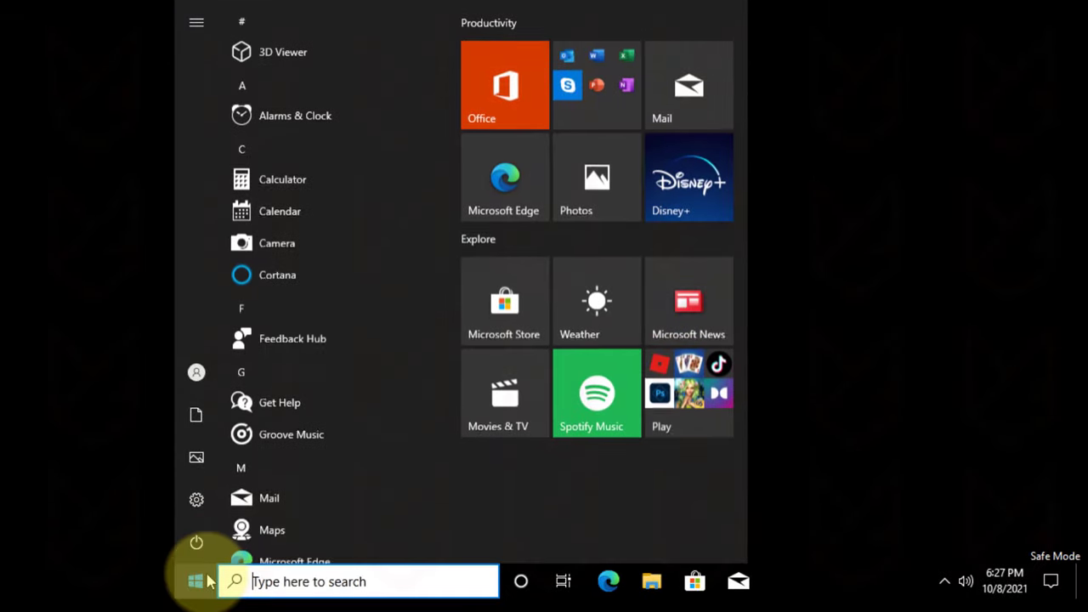
- Run Disk Cleanup on drive C and confirm permanently deleting the selected files
{"action": "type", "text": "disk cleanup"}
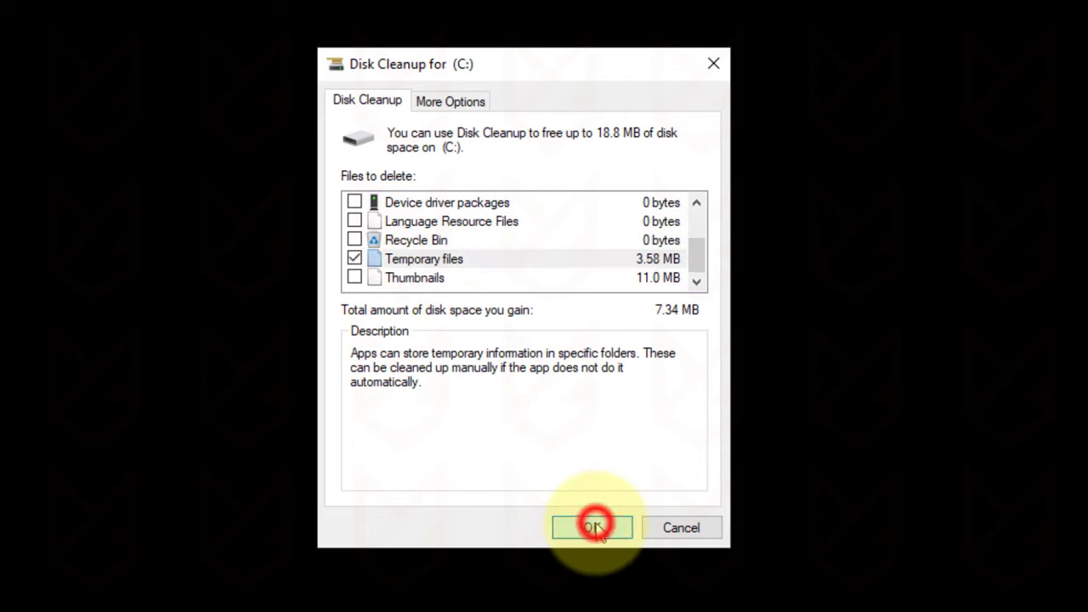
{"action": "left_click", "coordinate": [592, 527]}
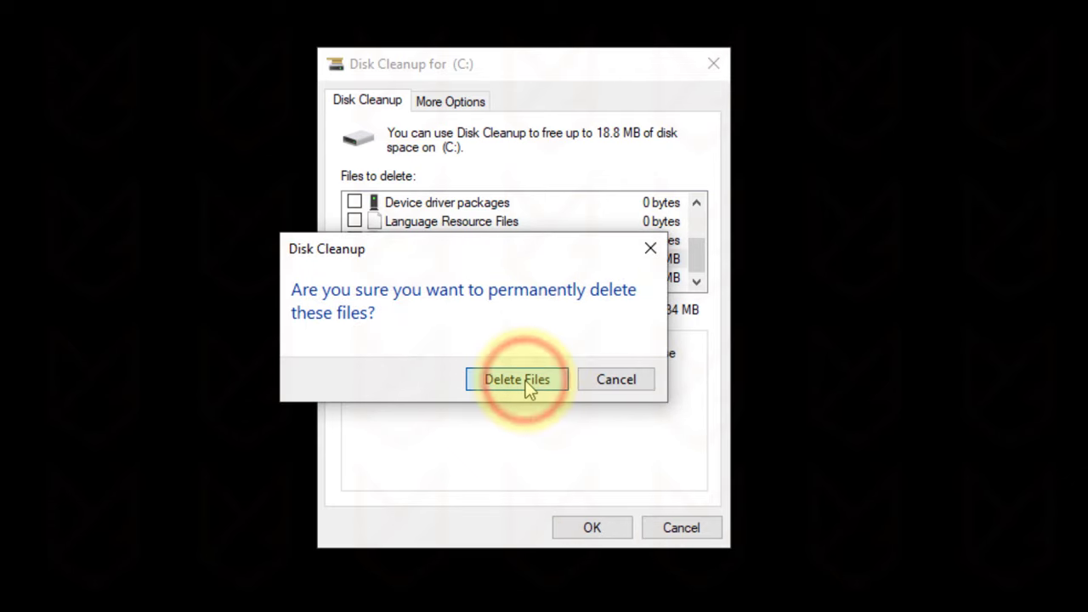
{"action": "left_click", "coordinate": [516, 379]}
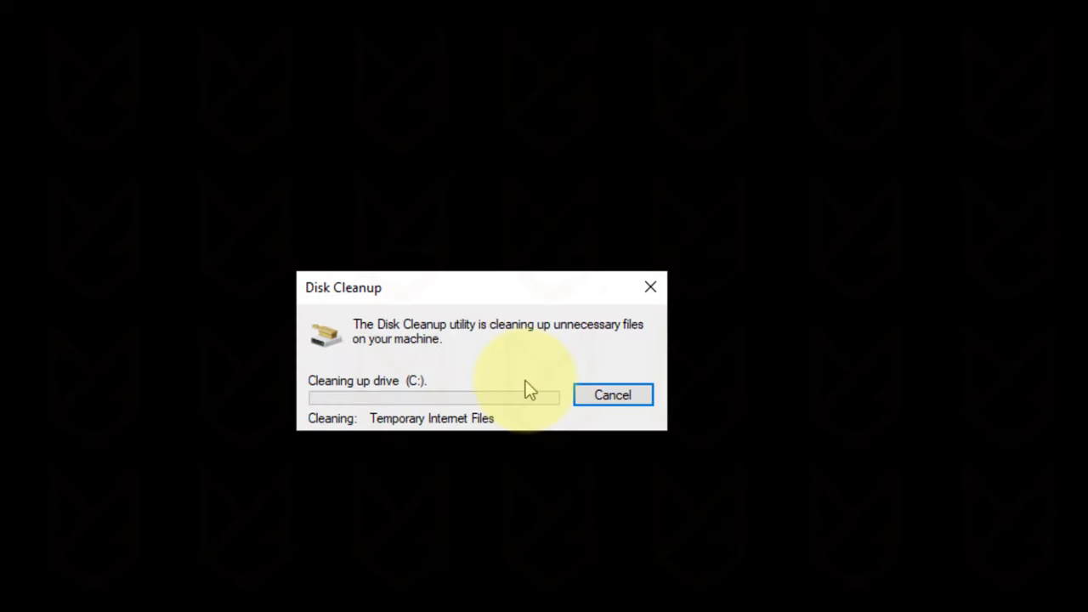
{"action": "right_click", "coordinate": [578, 575]}
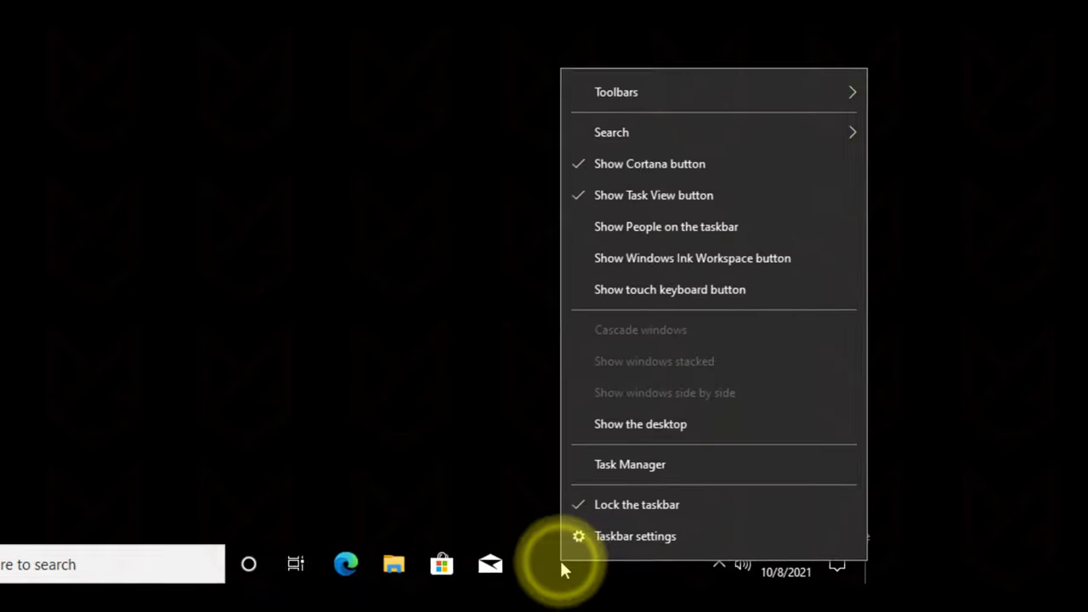
{"action": "left_click", "coordinate": [629, 464]}
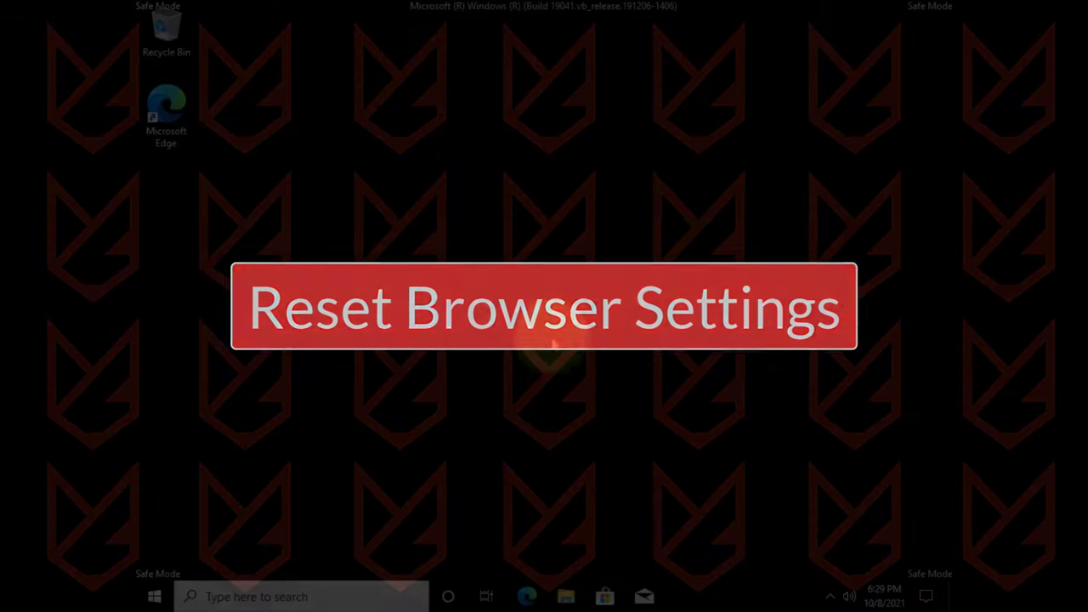
- Restore Microsoft Edge settings to their defaults via Settings > Reset settings
{"action": "left_click", "coordinate": [526, 597]}
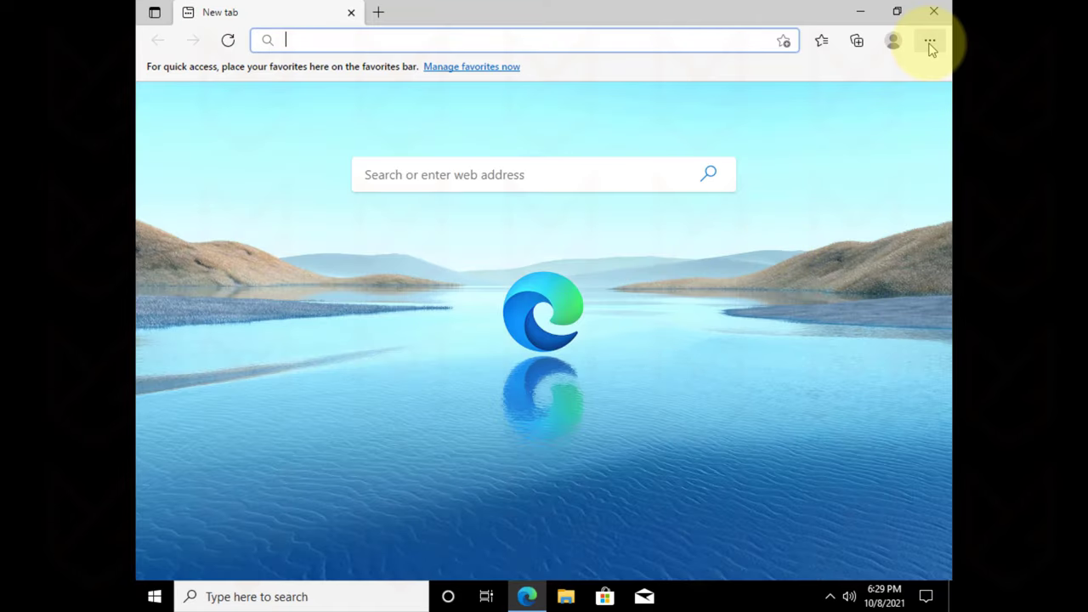
{"action": "left_click", "coordinate": [931, 40]}
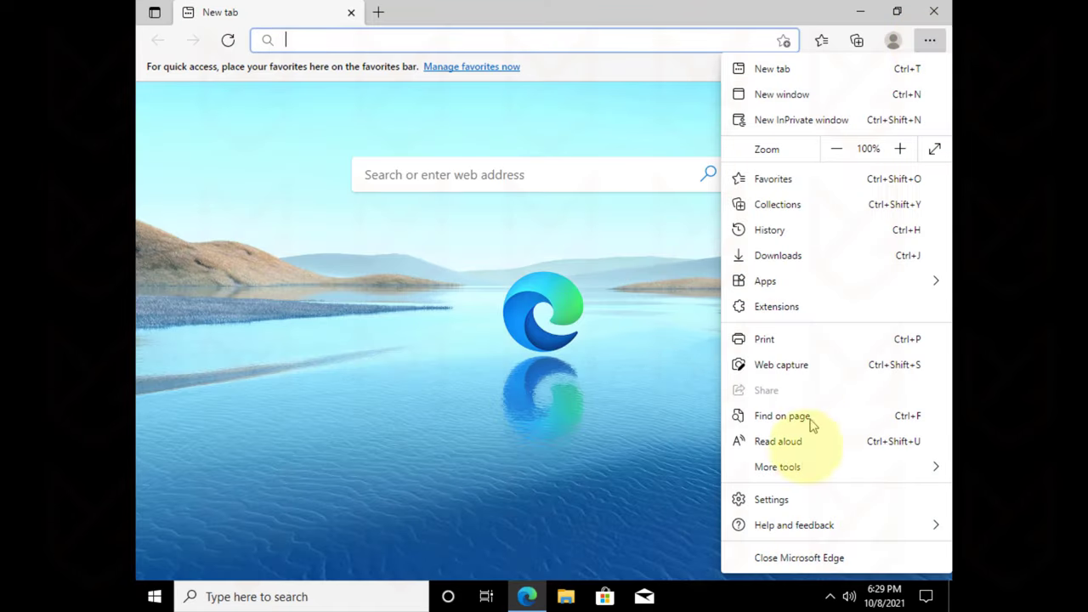
{"action": "left_click", "coordinate": [771, 499]}
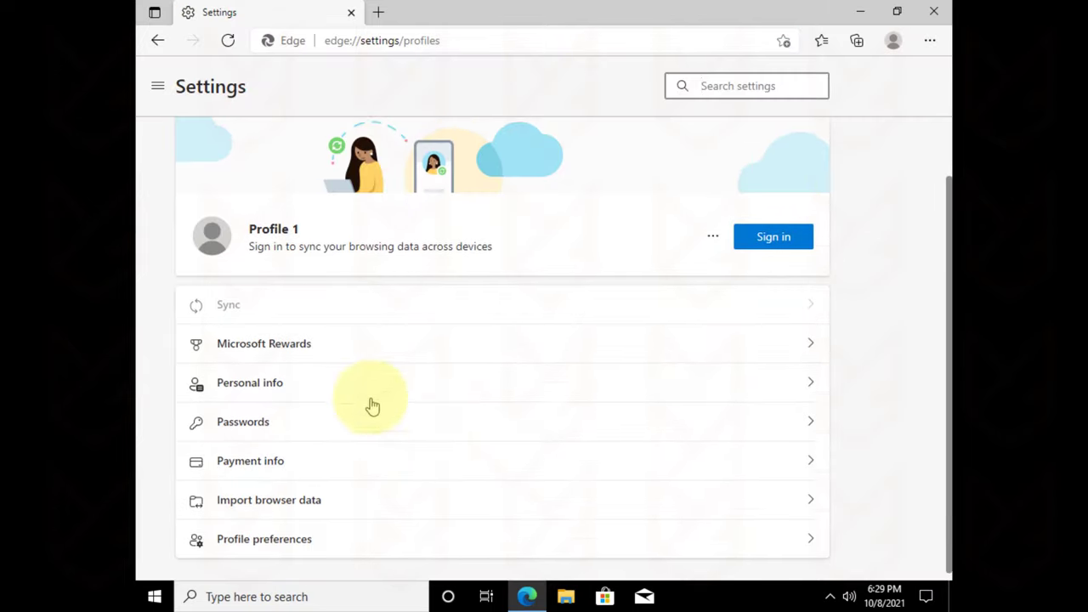
{"action": "left_click", "coordinate": [156, 87]}
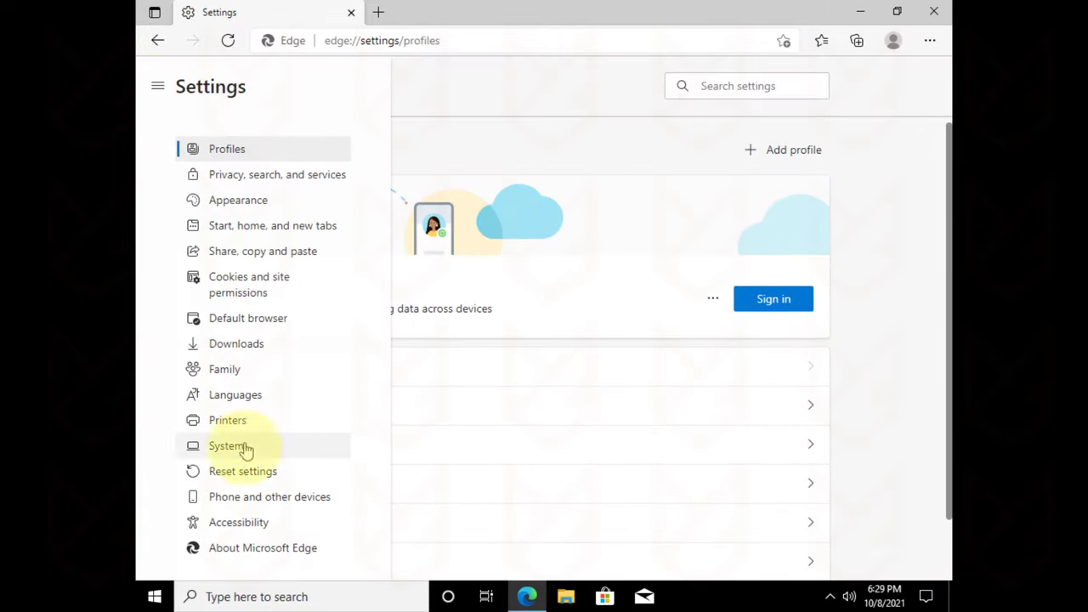
{"action": "left_click", "coordinate": [242, 471]}
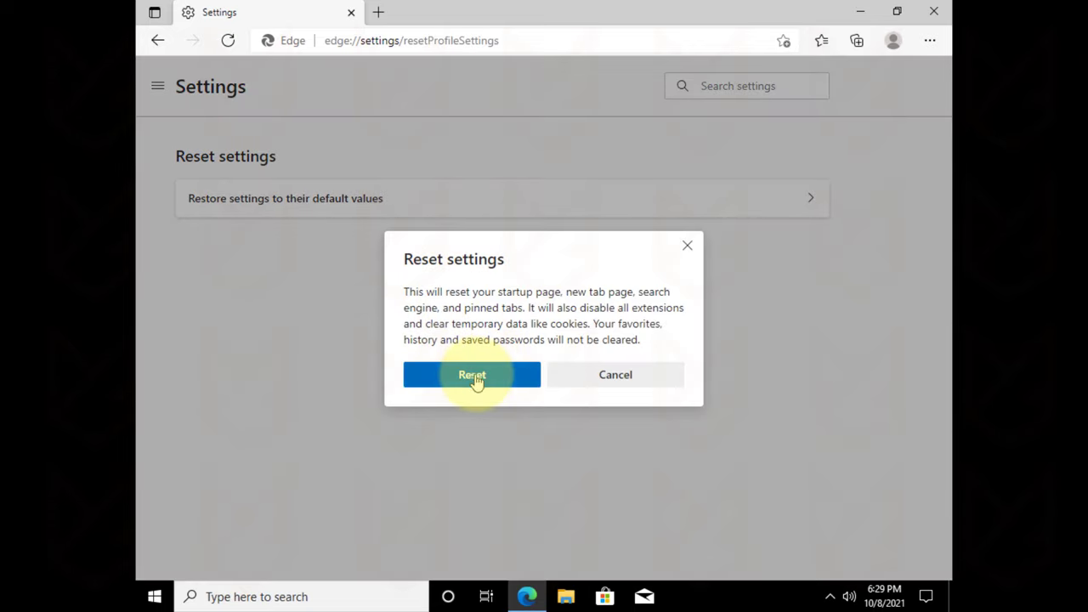
{"action": "left_click", "coordinate": [472, 374]}
{"action": "type", "text": "msco"}
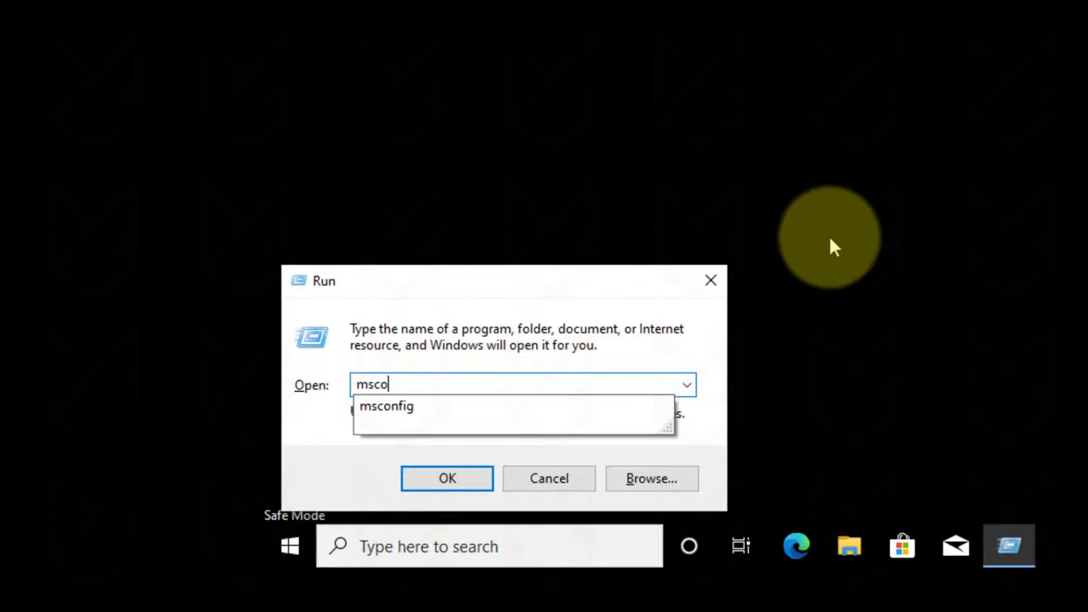
- Save msconfig's Boot tab settings with Safe boot unchecked
{"action": "left_click", "coordinate": [446, 478]}
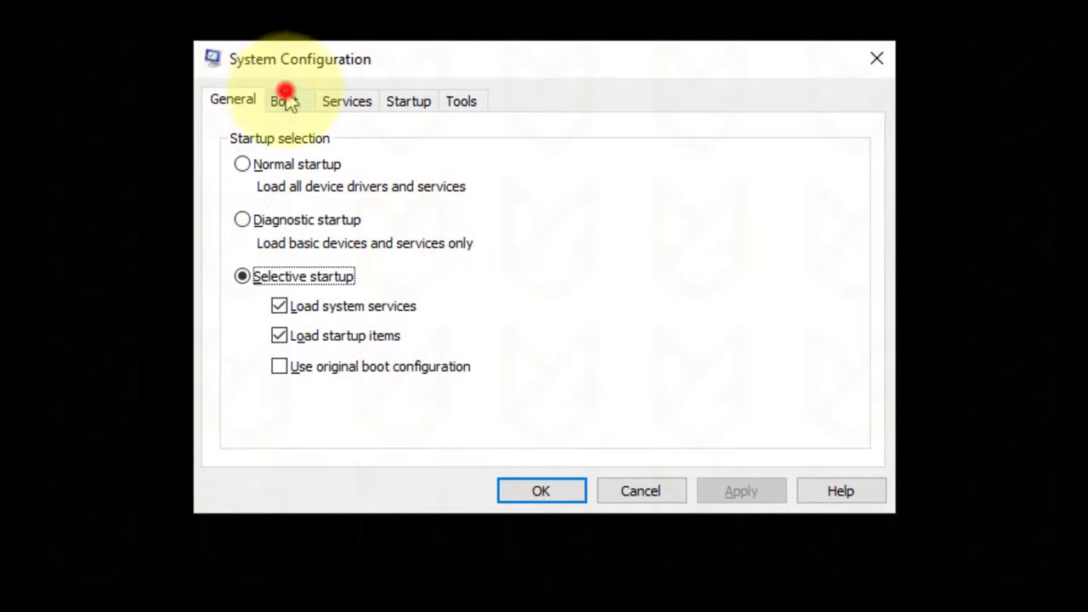
{"action": "left_click", "coordinate": [284, 100]}
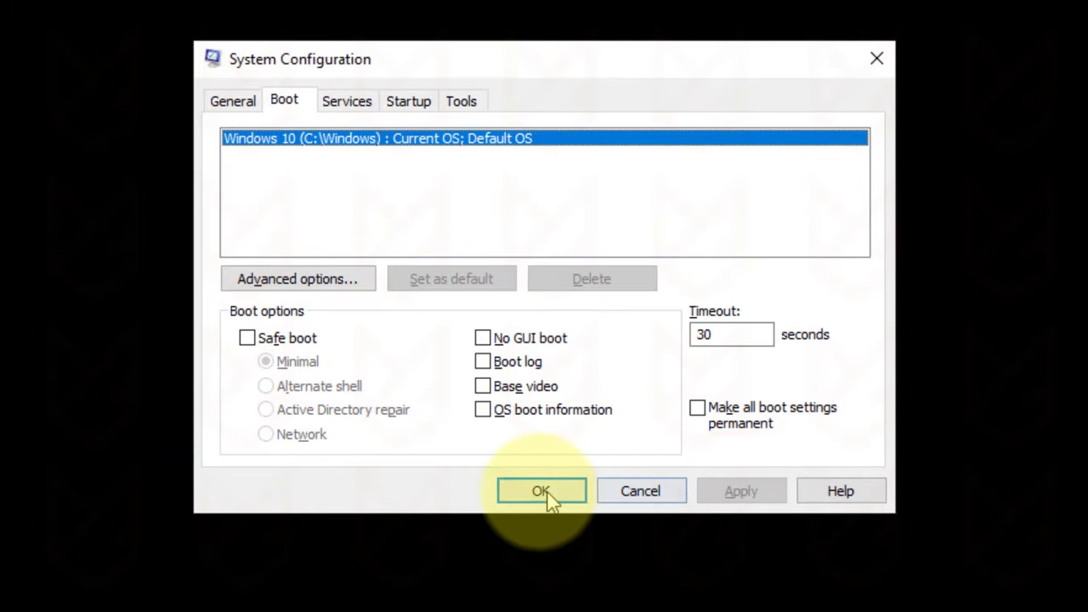
{"action": "left_click", "coordinate": [542, 491]}
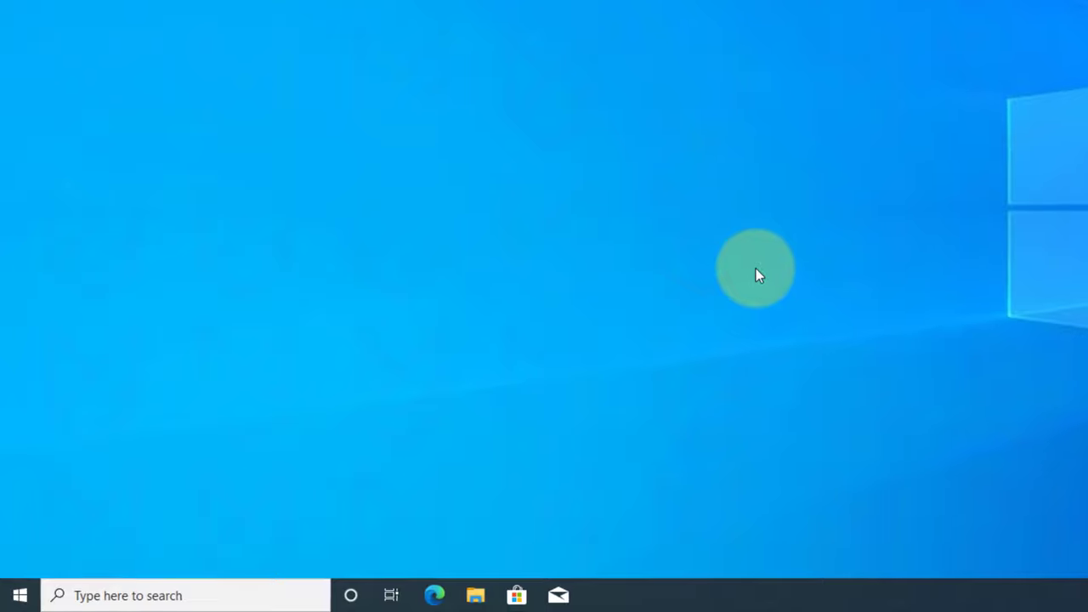
{"action": "mouse_move", "coordinate": [791, 259]}
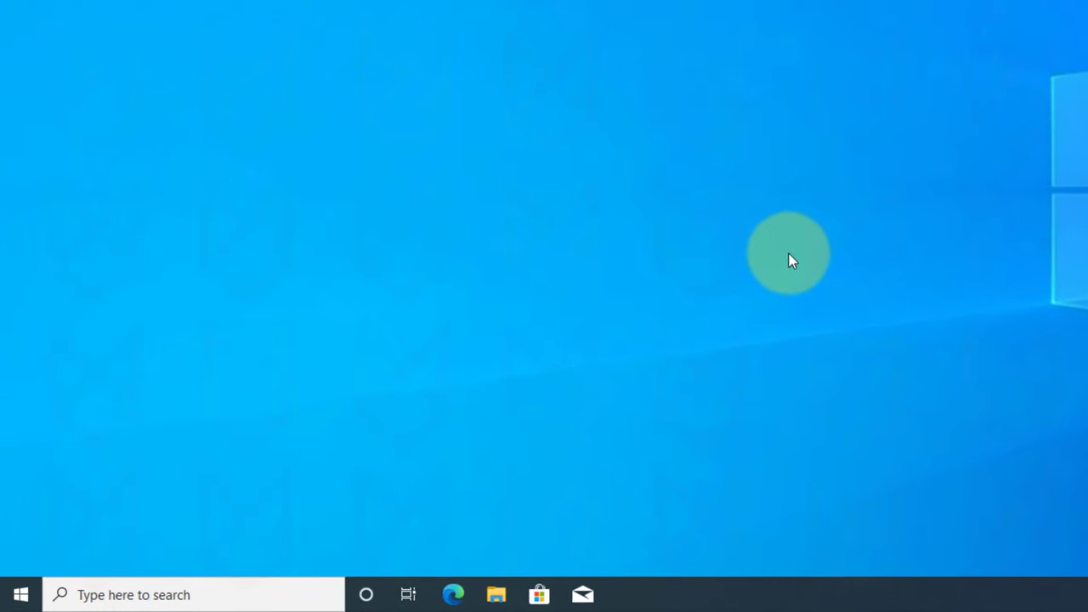
{"action": "mouse_move", "coordinate": [807, 251]}
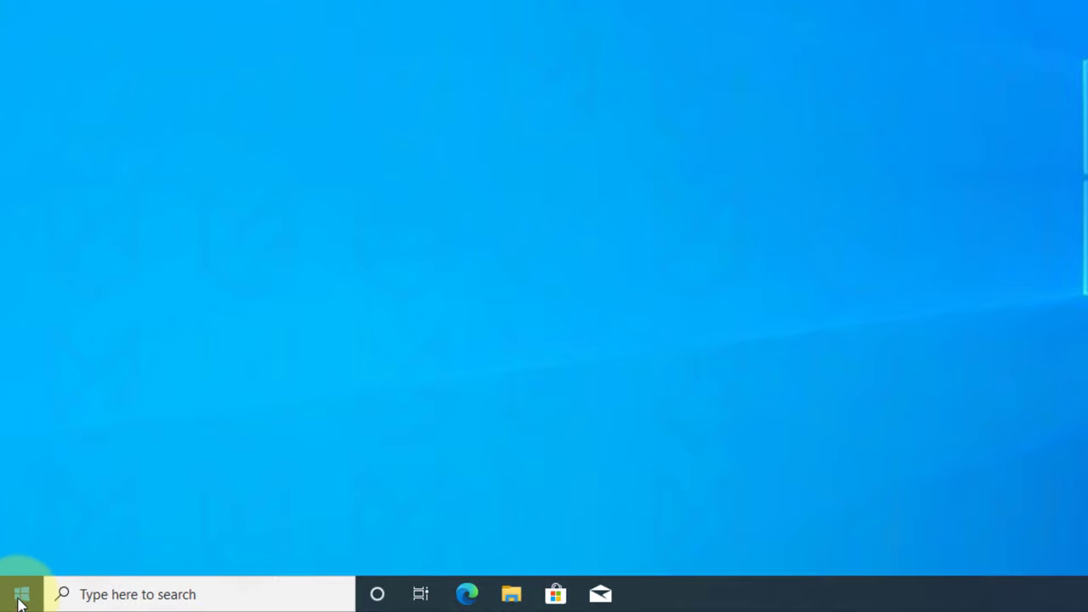
- Disable system protection for drive C and delete all its restore points
{"action": "type", "text": "create a restore point"}
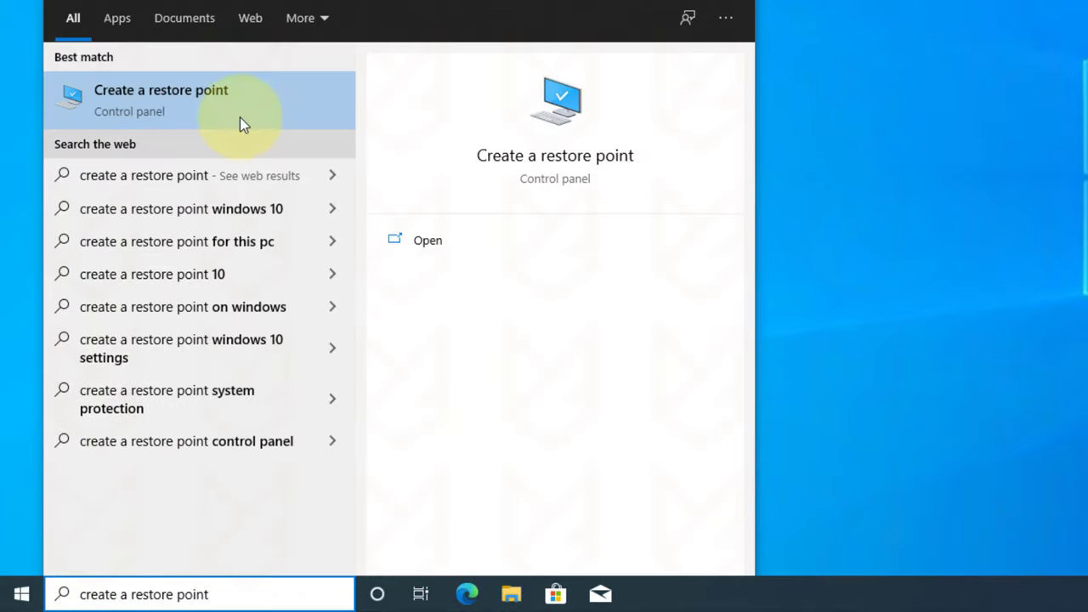
{"action": "left_click", "coordinate": [161, 99]}
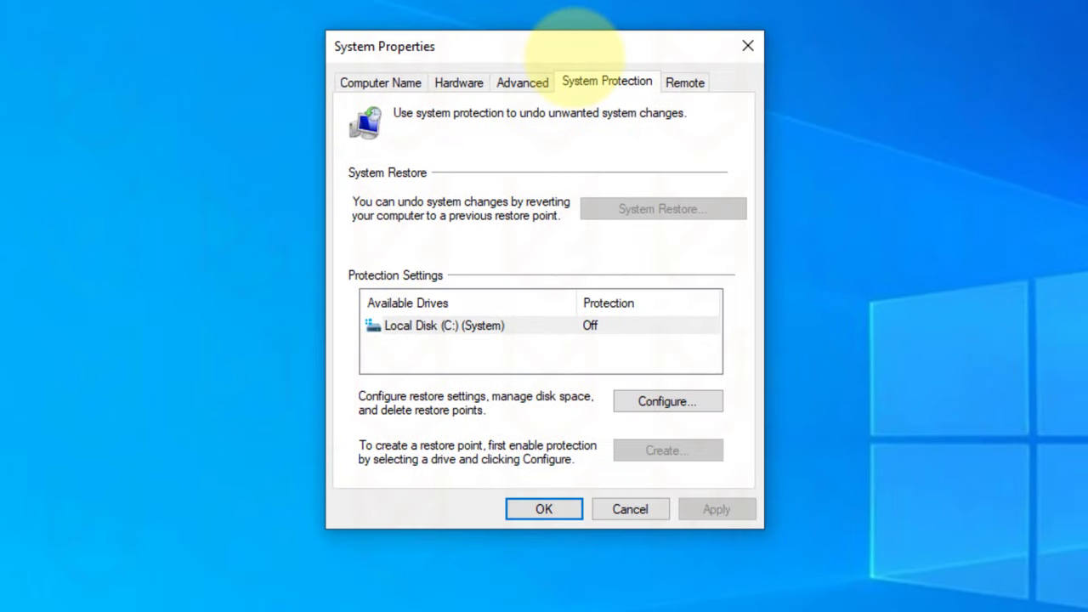
{"action": "left_click", "coordinate": [667, 401]}
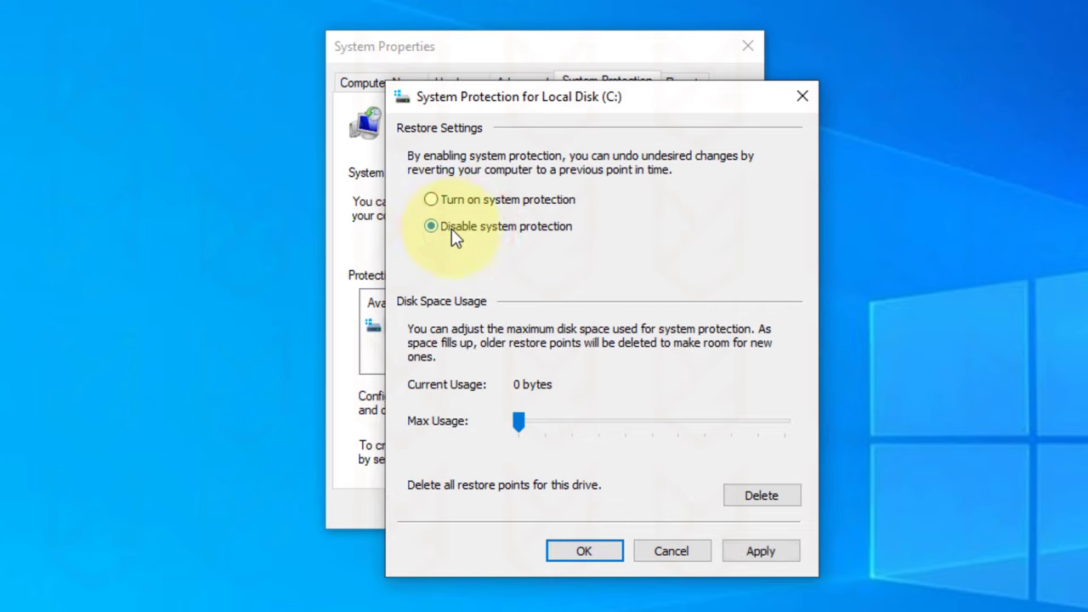
{"action": "mouse_move", "coordinate": [597, 360]}
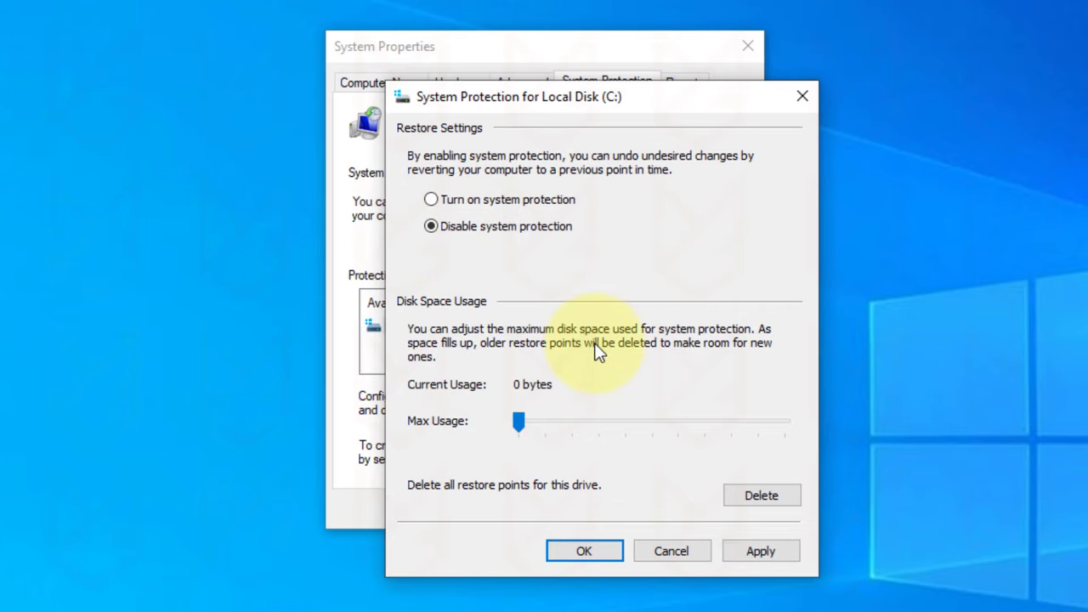
{"action": "left_click", "coordinate": [762, 495]}
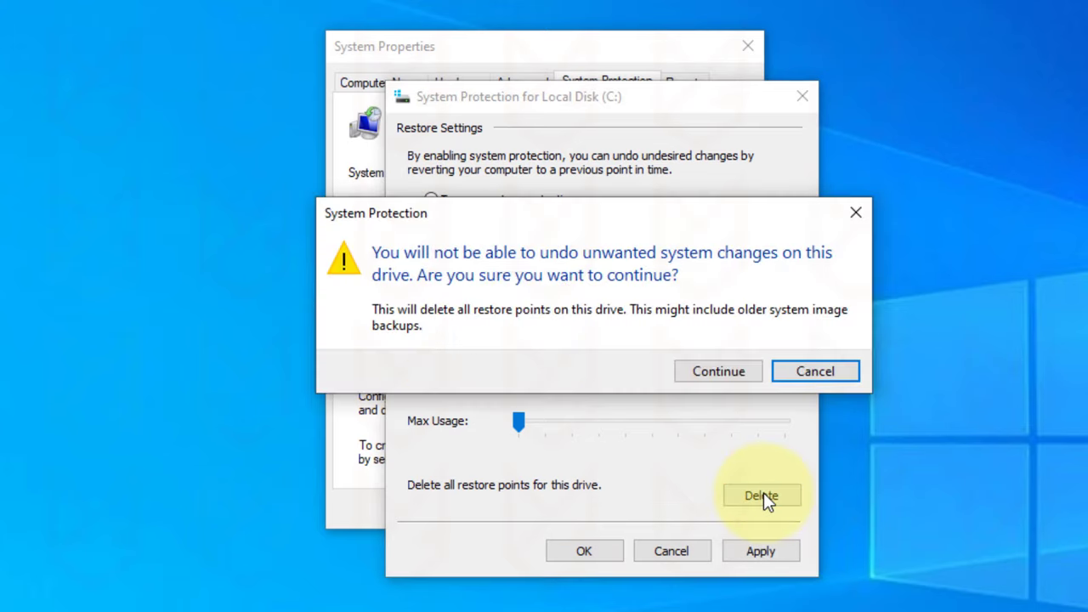
{"action": "left_click", "coordinate": [718, 370]}
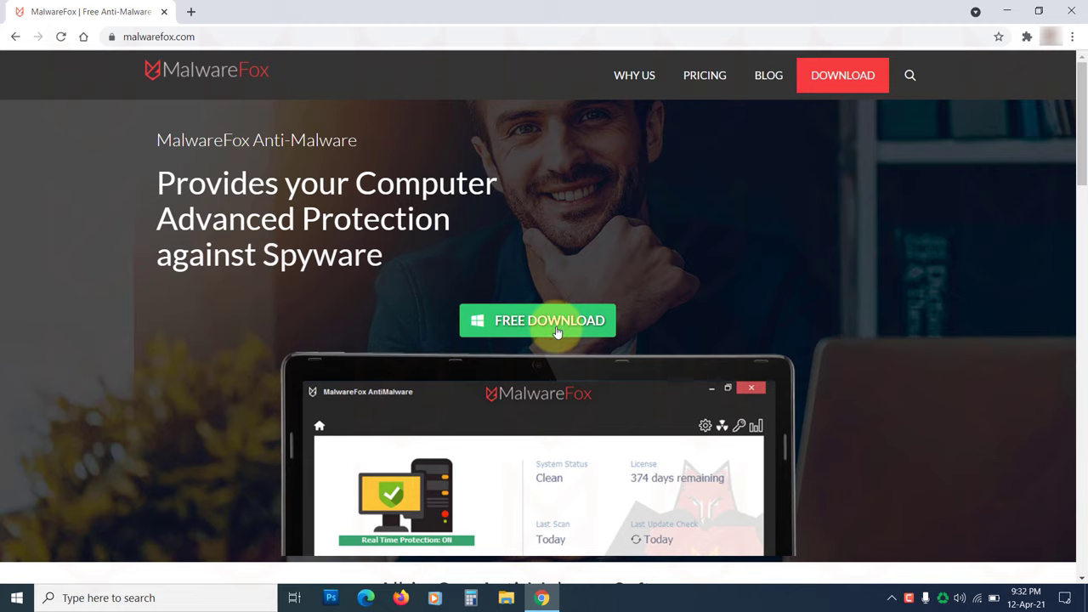
- Download the free MalwareFox installer and allow it in User Account Control
{"action": "left_click", "coordinate": [555, 320]}
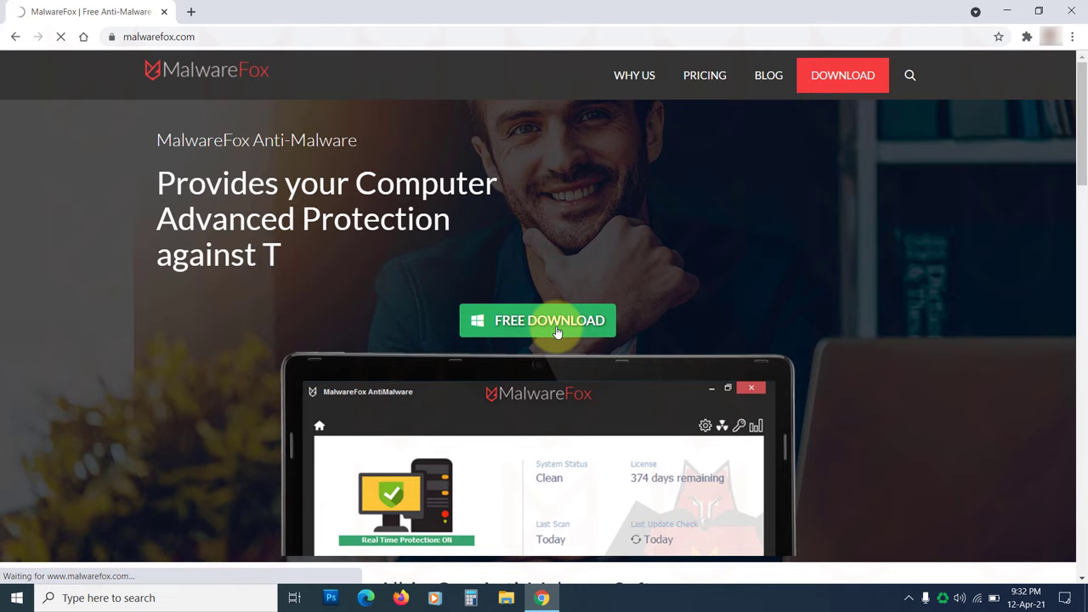
{"action": "left_click", "coordinate": [550, 320]}
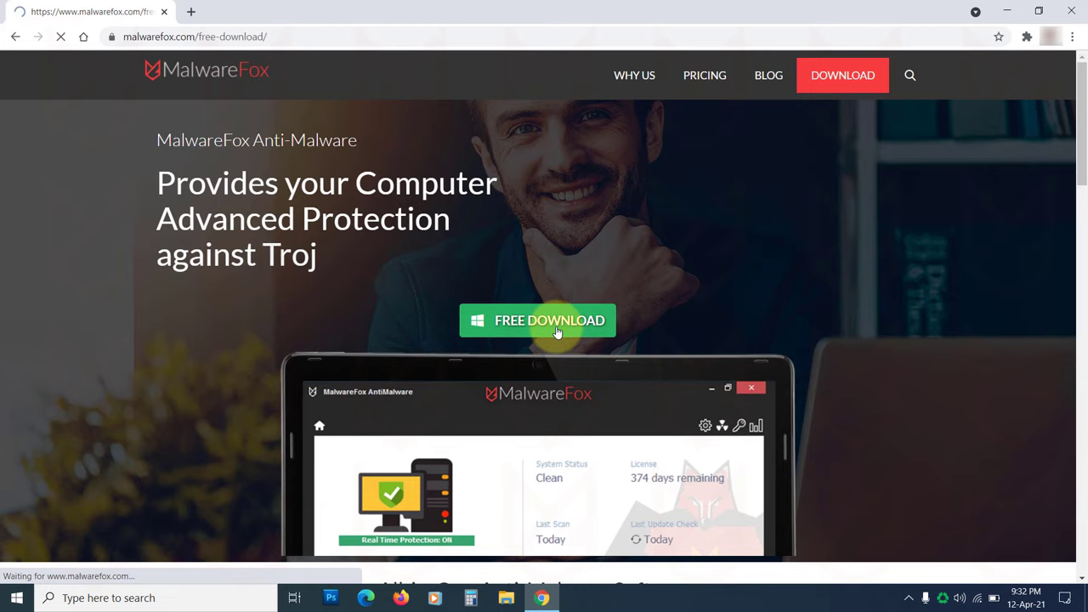
{"action": "left_click", "coordinate": [548, 320]}
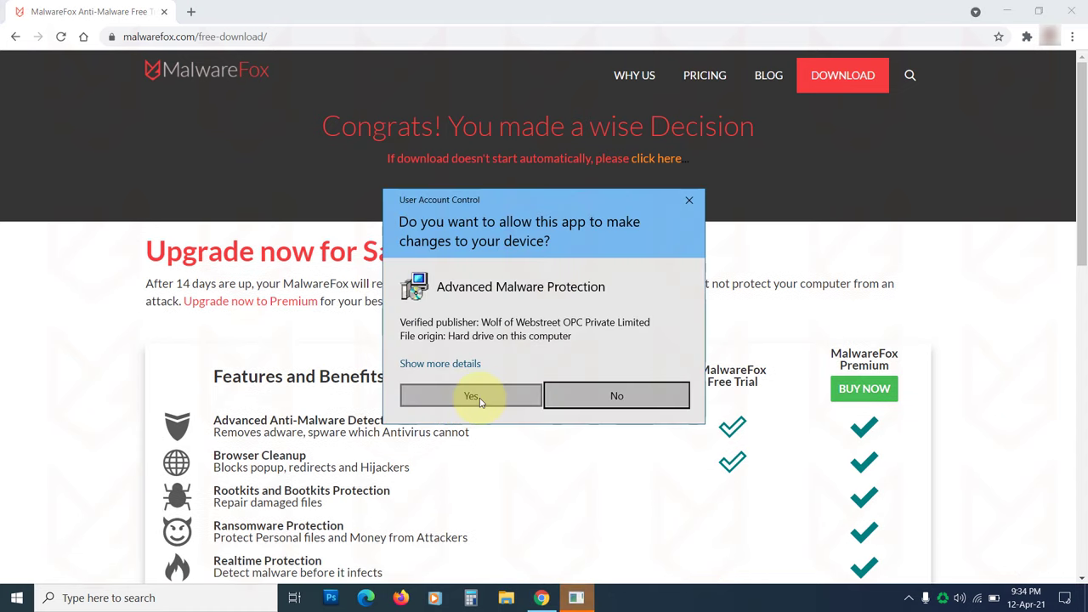
{"action": "left_click", "coordinate": [470, 396]}
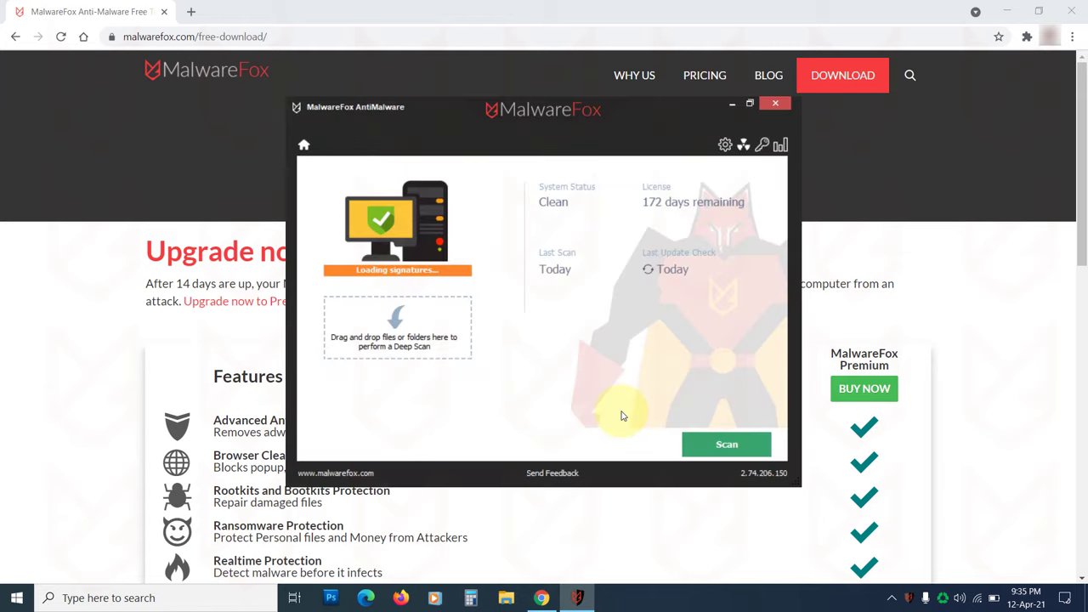
- Scan the PC with MalwareFox and repair the three detected harmful objects
{"action": "left_click", "coordinate": [727, 443]}
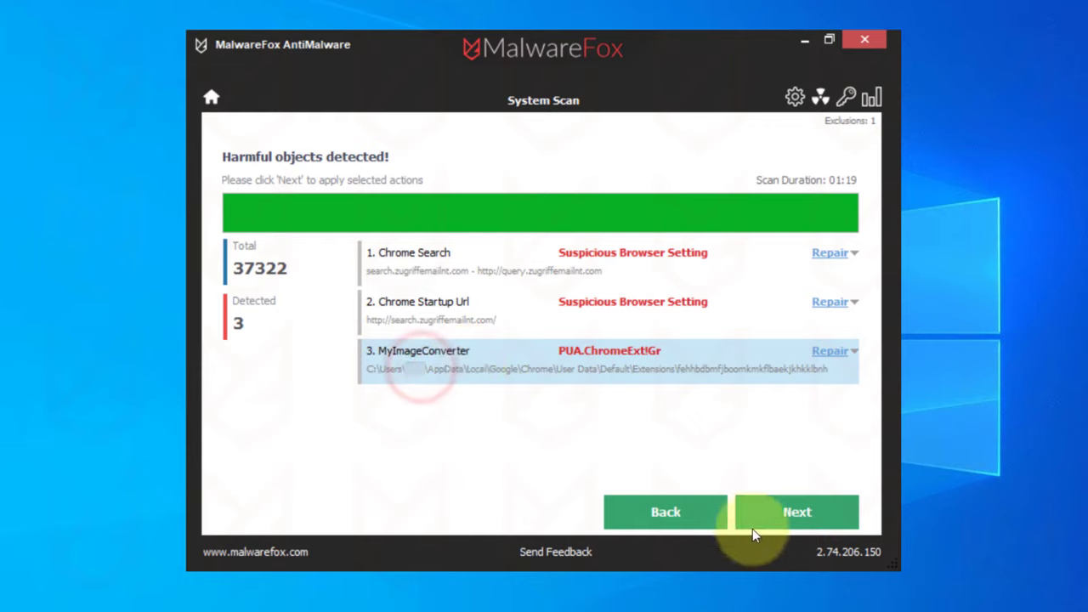
{"action": "left_click", "coordinate": [797, 512]}
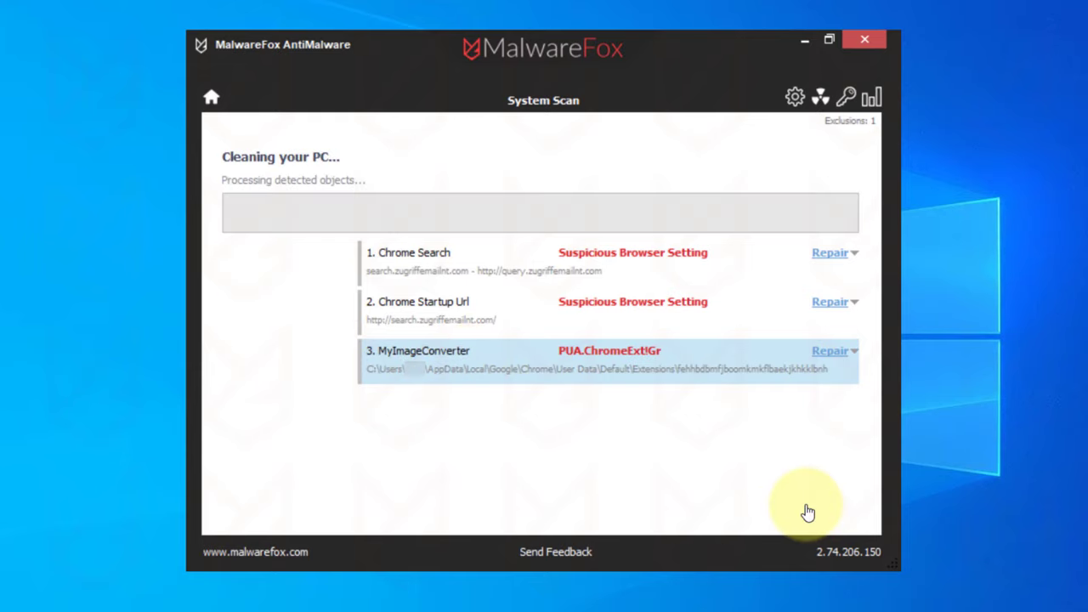